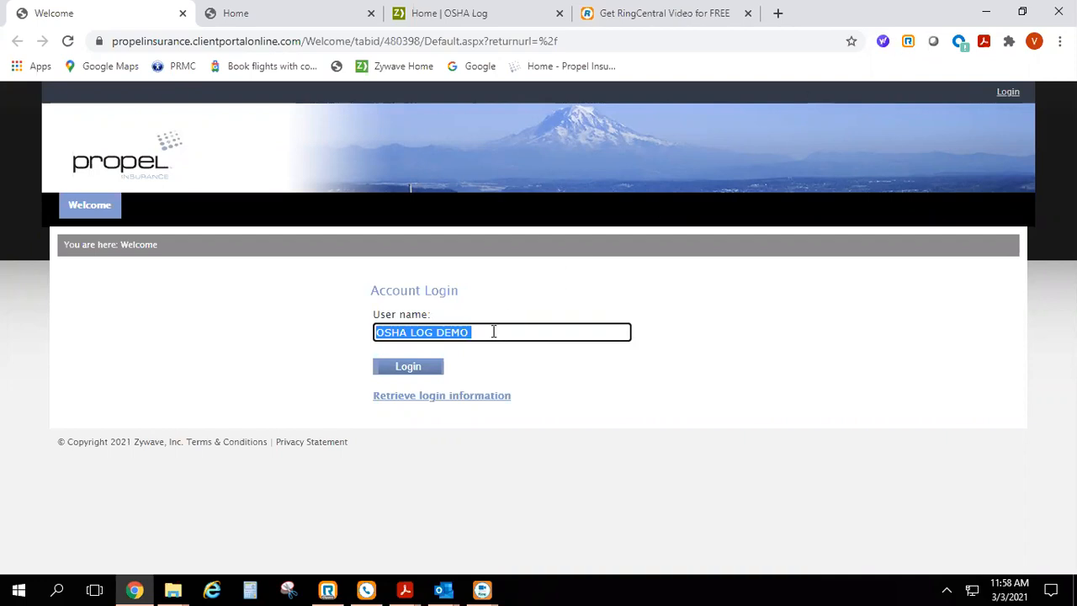
{"action": "mouse_move", "coordinate": [522, 323]}
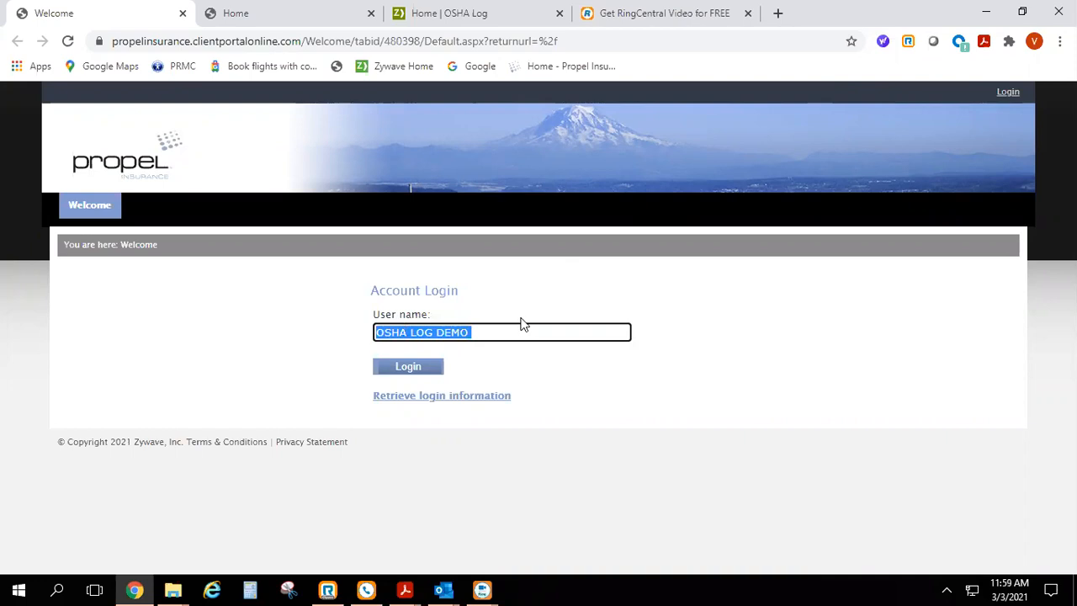
{"action": "mouse_move", "coordinate": [357, 215]}
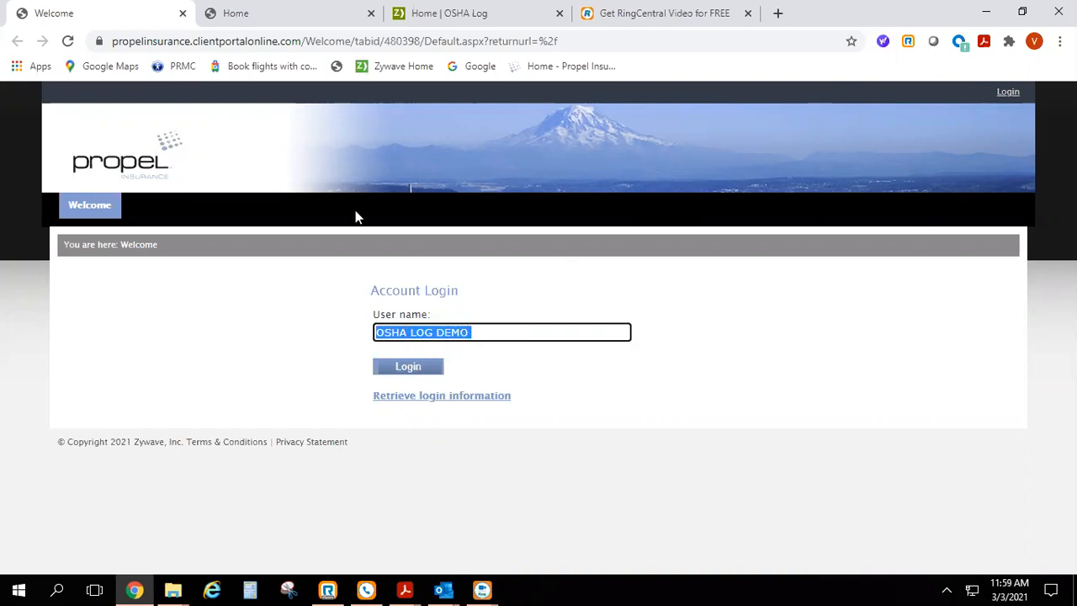
Step: Log in to the Propel Insurance Client Portal with the OSHA LOG DEMO account
{"action": "left_click", "coordinate": [408, 367]}
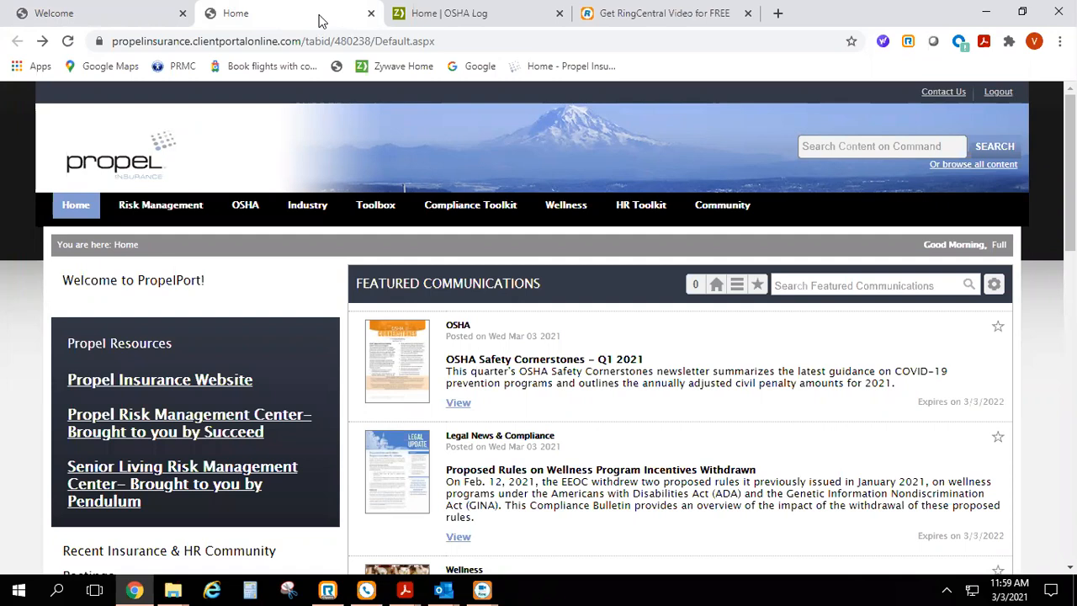
{"action": "mouse_move", "coordinate": [271, 141]}
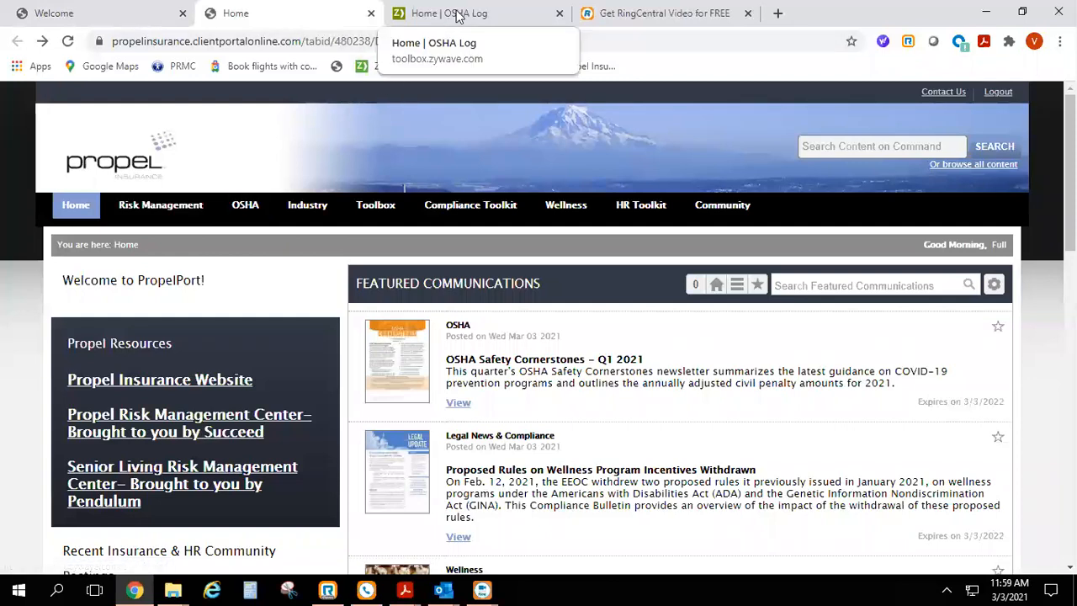
Step: Switch to the OSHA Log site and launch Ask Incident Advisor from the home page
{"action": "left_click", "coordinate": [454, 14]}
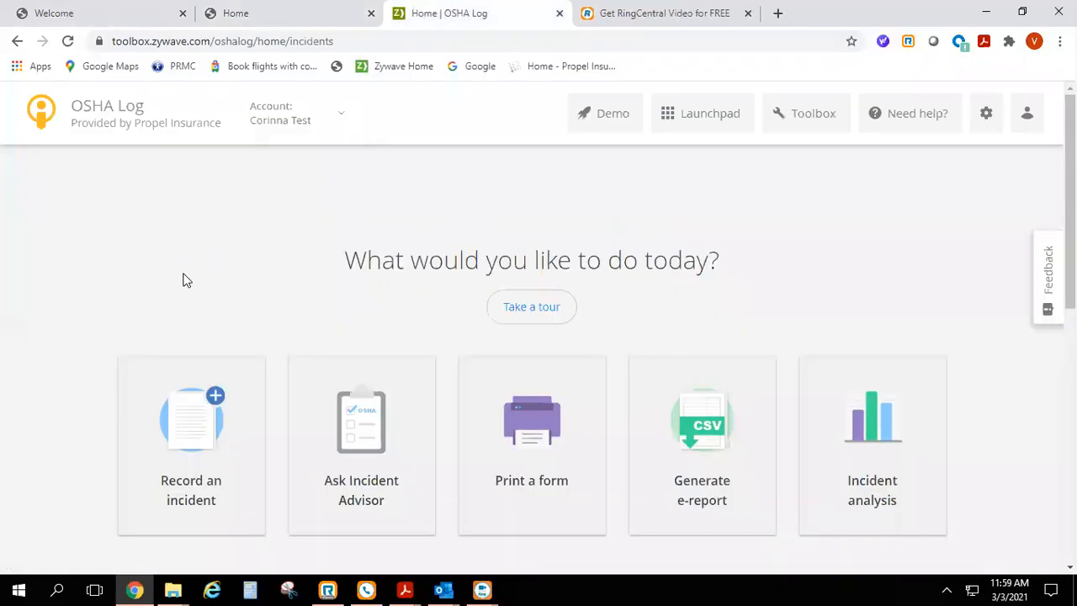
{"action": "mouse_move", "coordinate": [195, 266]}
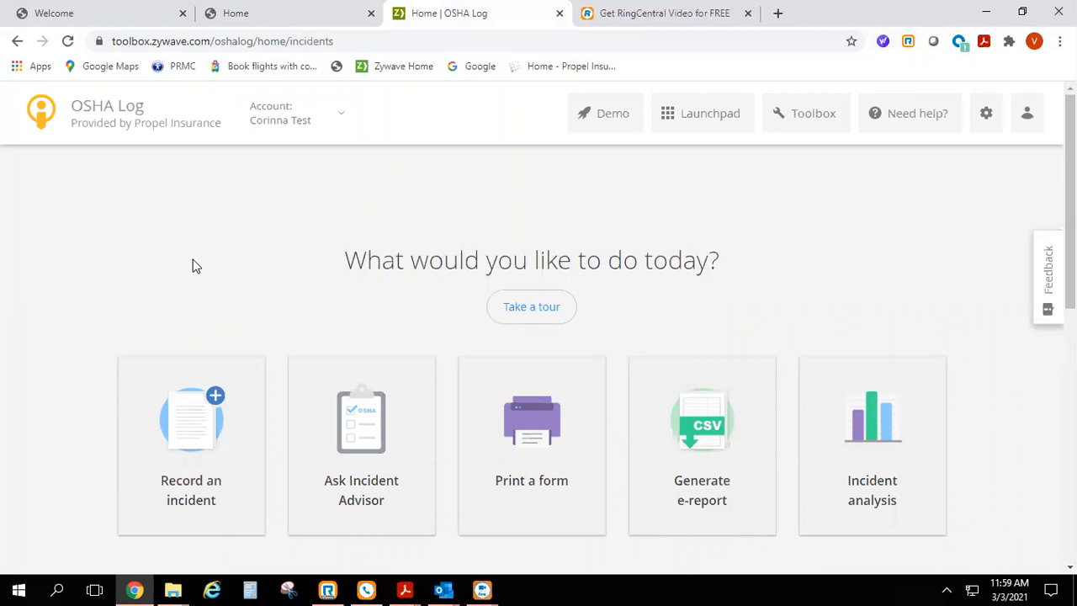
{"action": "mouse_move", "coordinate": [212, 352]}
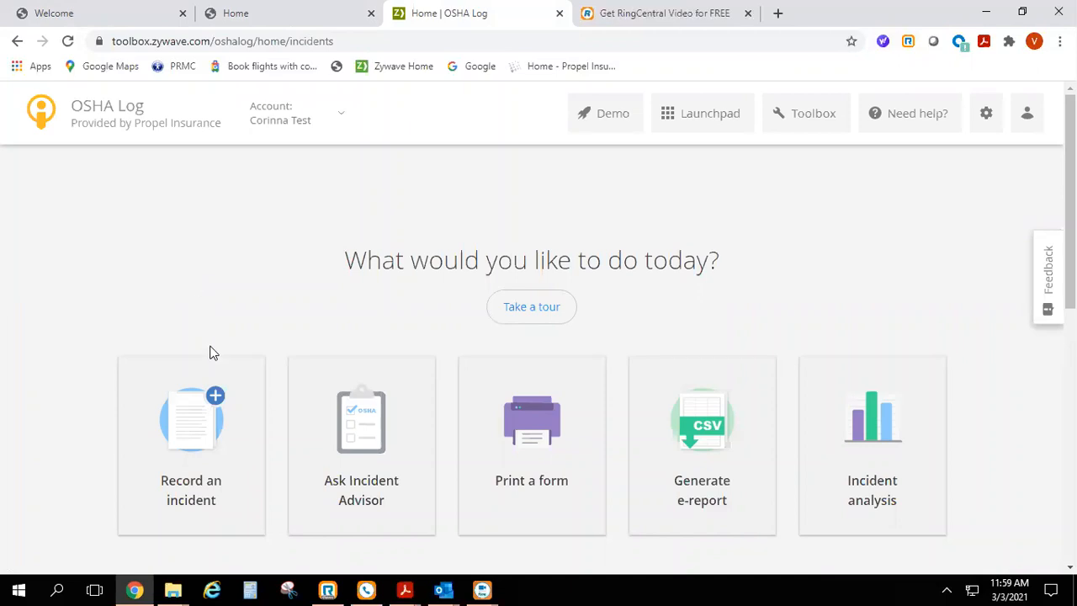
{"action": "mouse_move", "coordinate": [506, 424]}
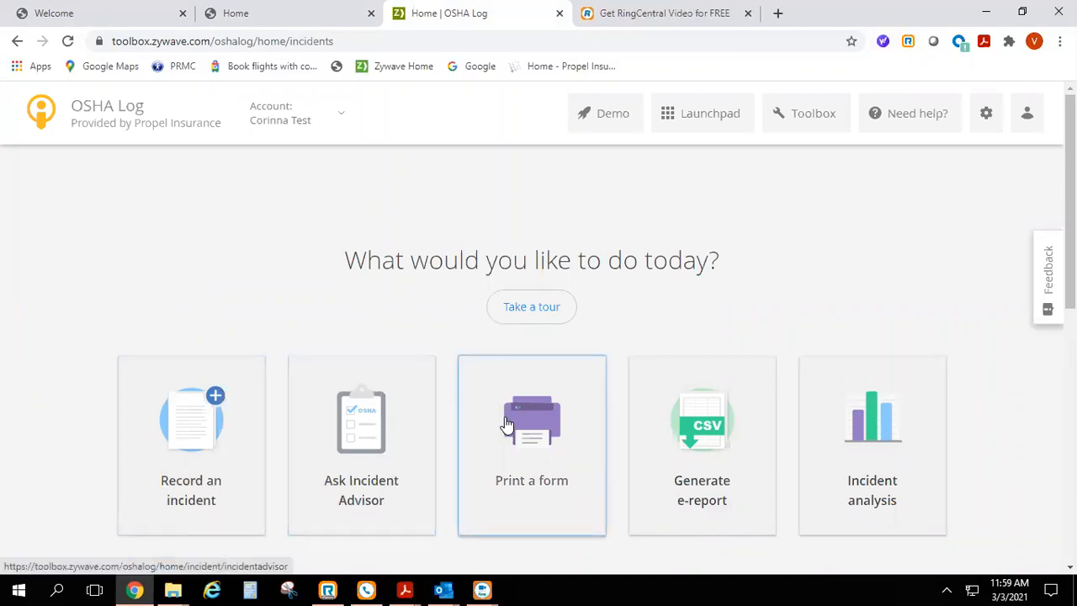
{"action": "mouse_move", "coordinate": [226, 398]}
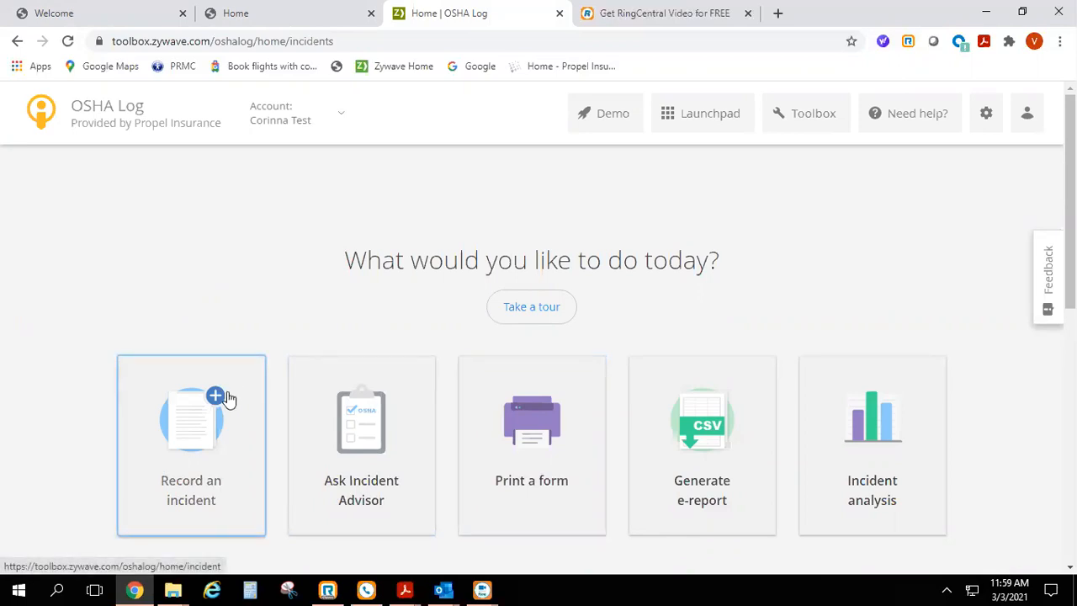
{"action": "mouse_move", "coordinate": [376, 377]}
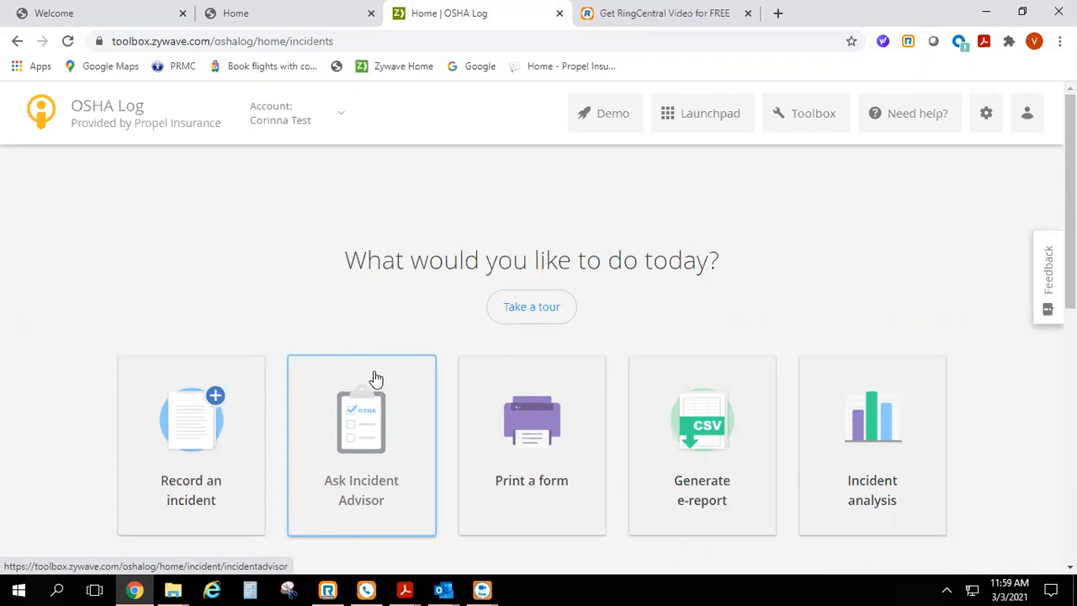
{"action": "mouse_move", "coordinate": [492, 367]}
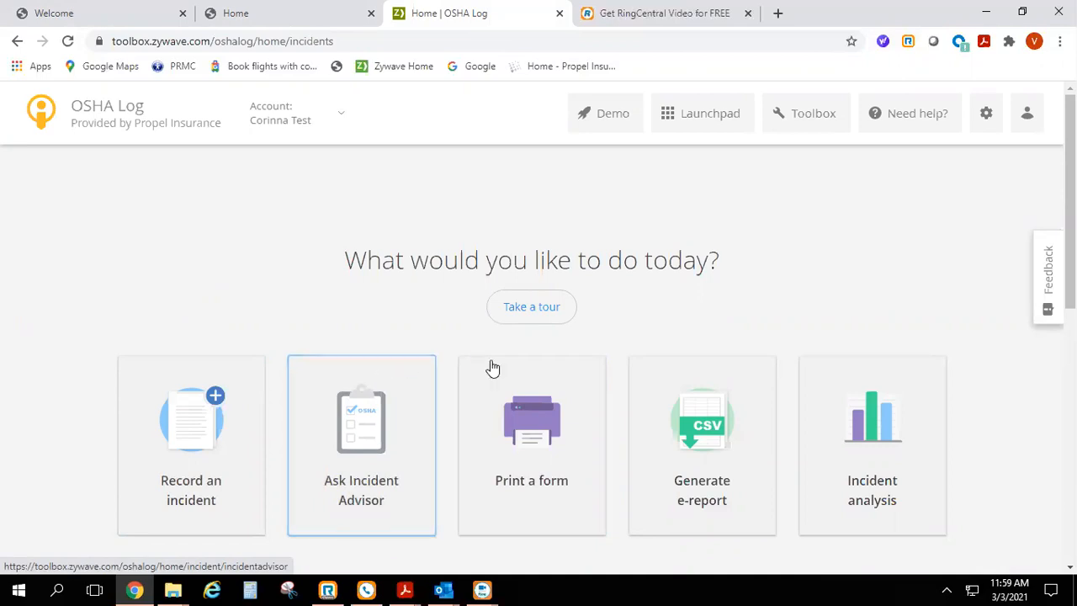
{"action": "mouse_move", "coordinate": [499, 384]}
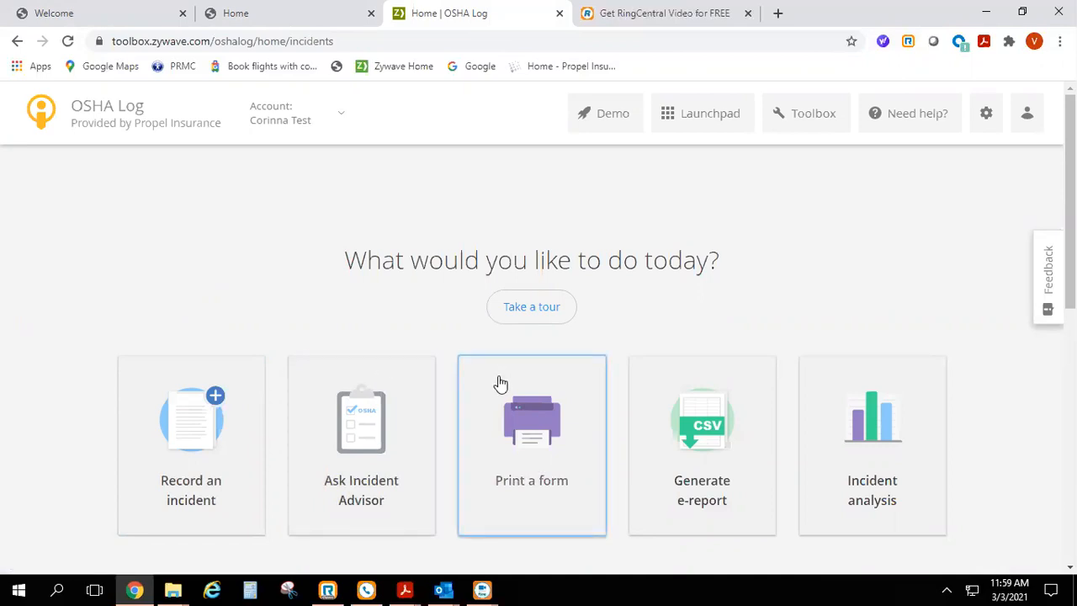
{"action": "mouse_move", "coordinate": [411, 373]}
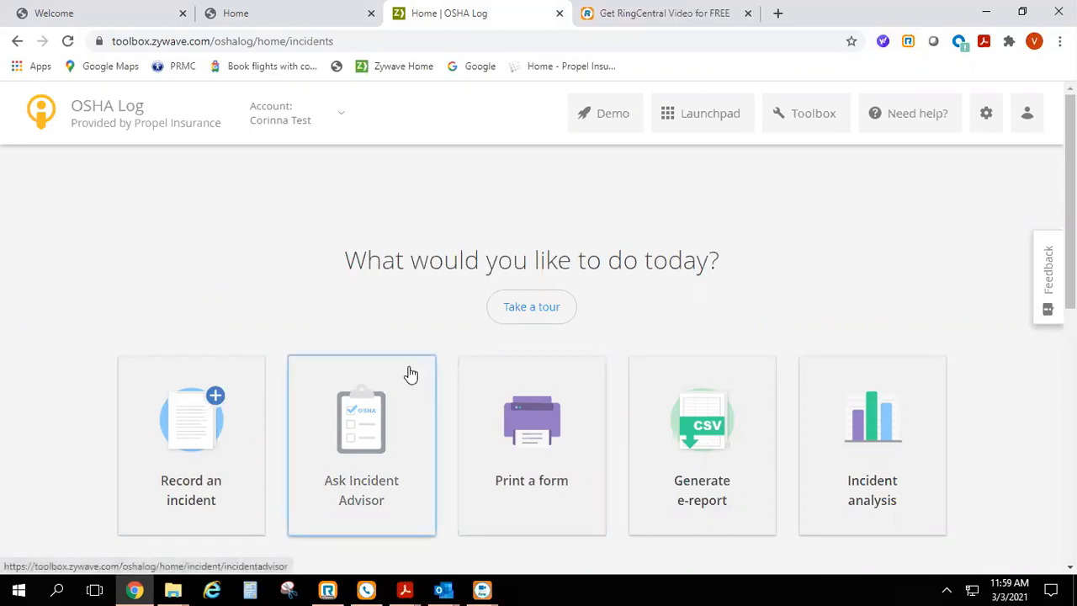
{"action": "left_click", "coordinate": [360, 429]}
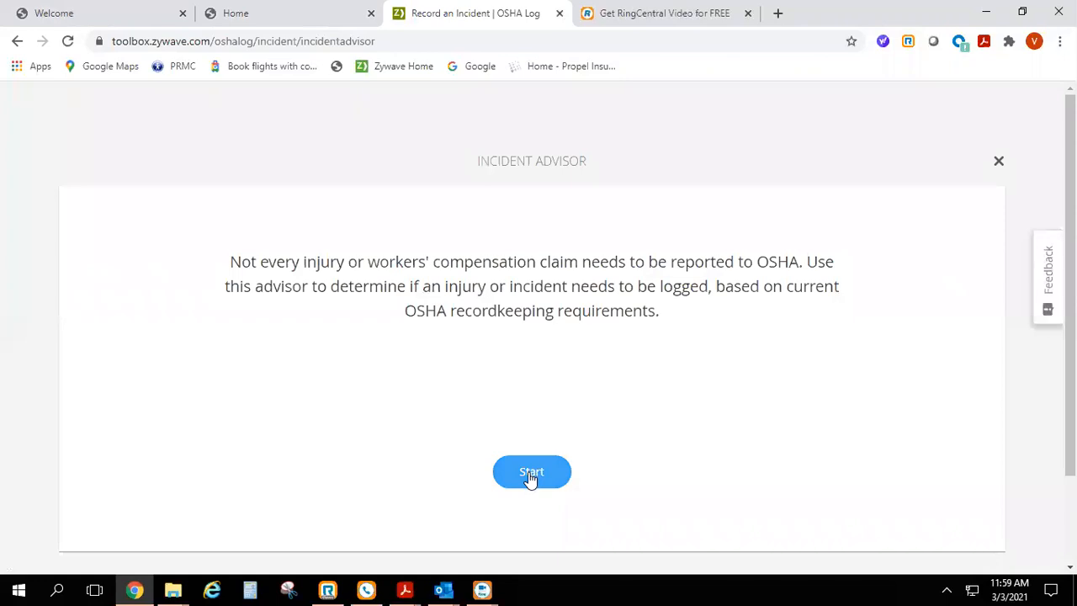
Step: Answer the advisor Yes to payroll and work-related, No to days-away and restricted work
{"action": "left_click", "coordinate": [532, 471]}
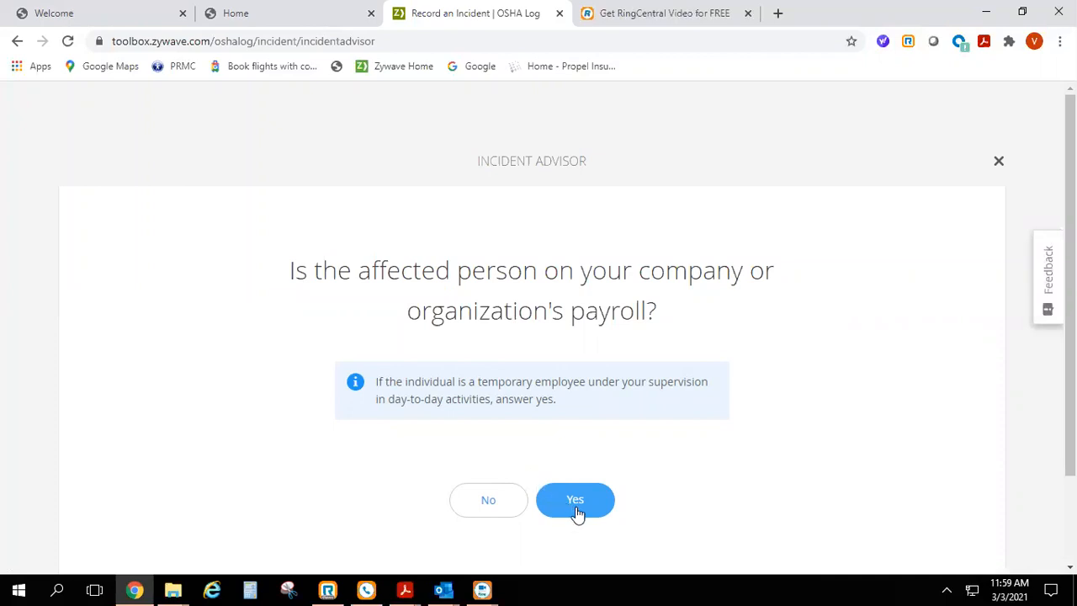
{"action": "left_click", "coordinate": [576, 500]}
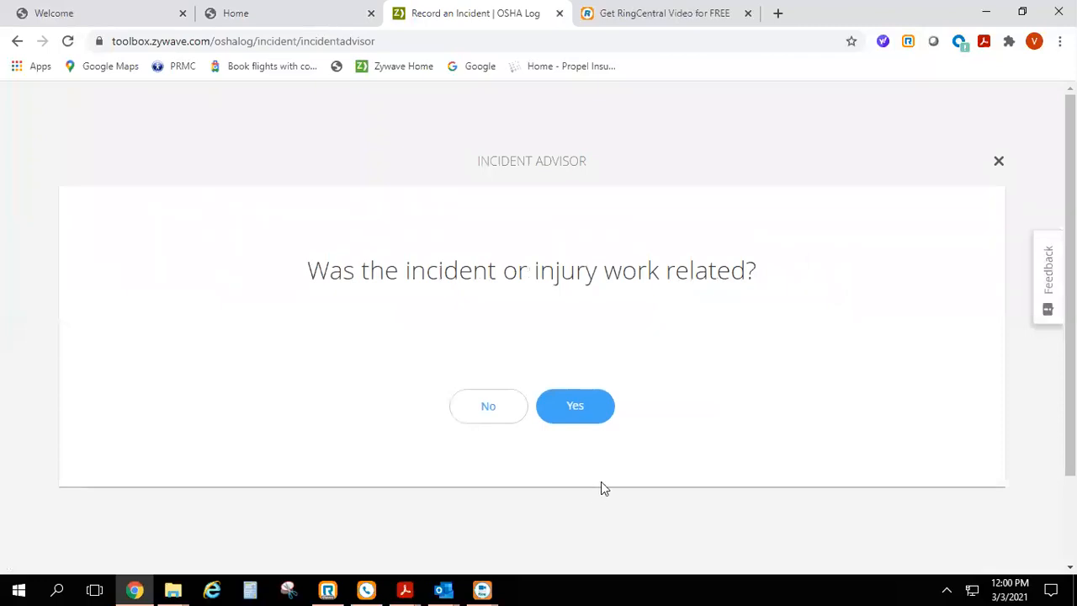
{"action": "mouse_move", "coordinate": [609, 461]}
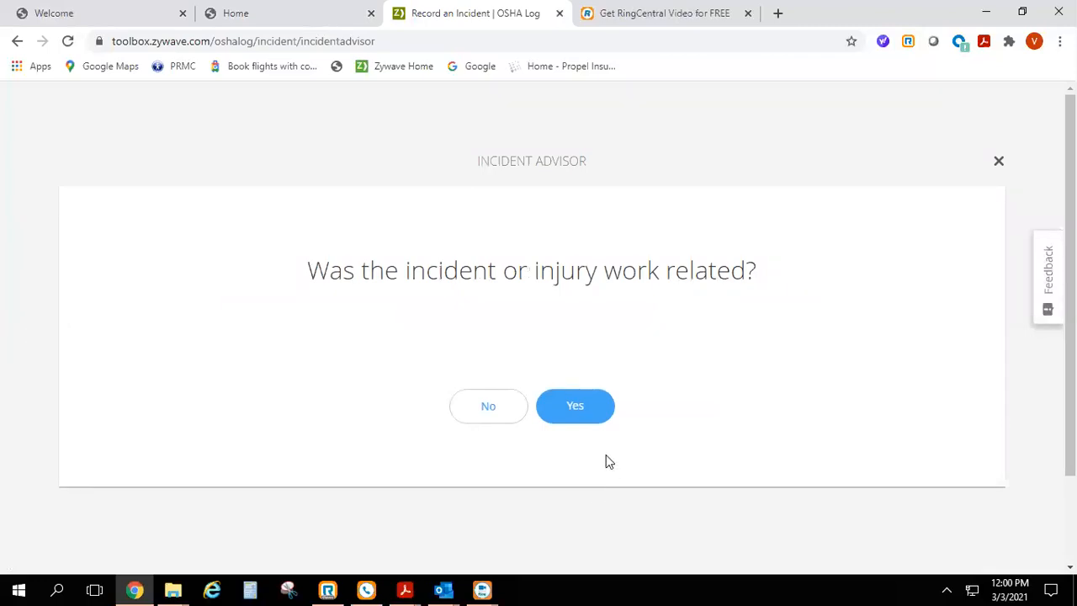
{"action": "left_click", "coordinate": [576, 406]}
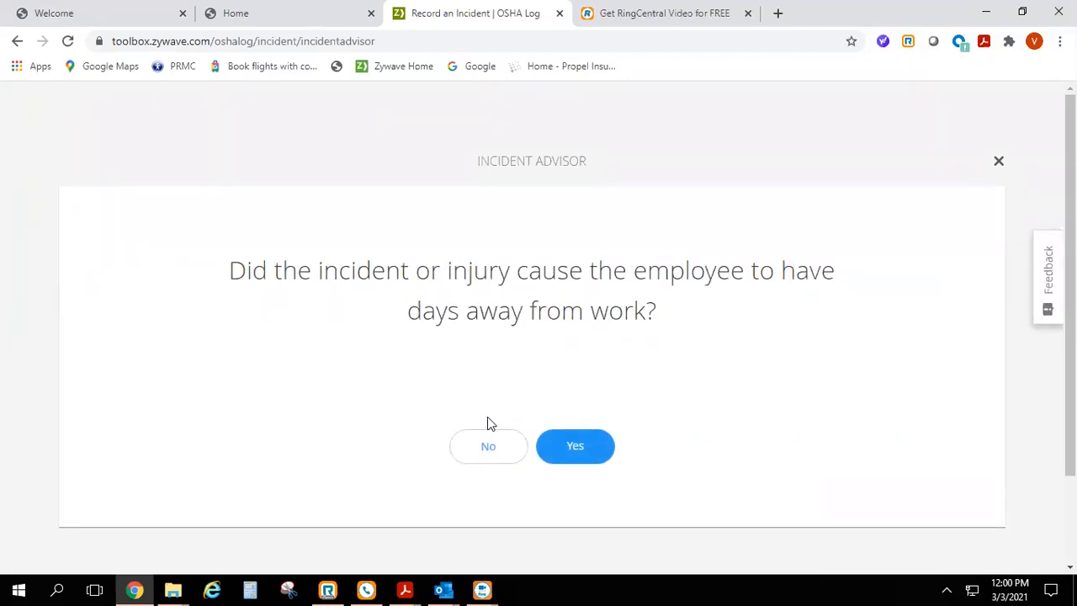
{"action": "mouse_move", "coordinate": [488, 461]}
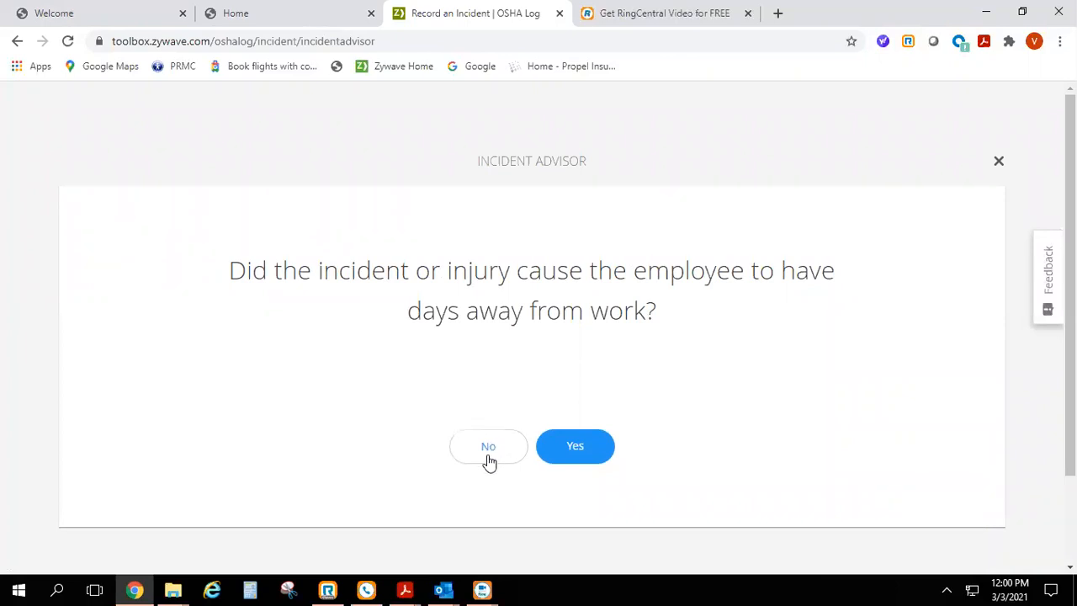
{"action": "left_click", "coordinate": [488, 446]}
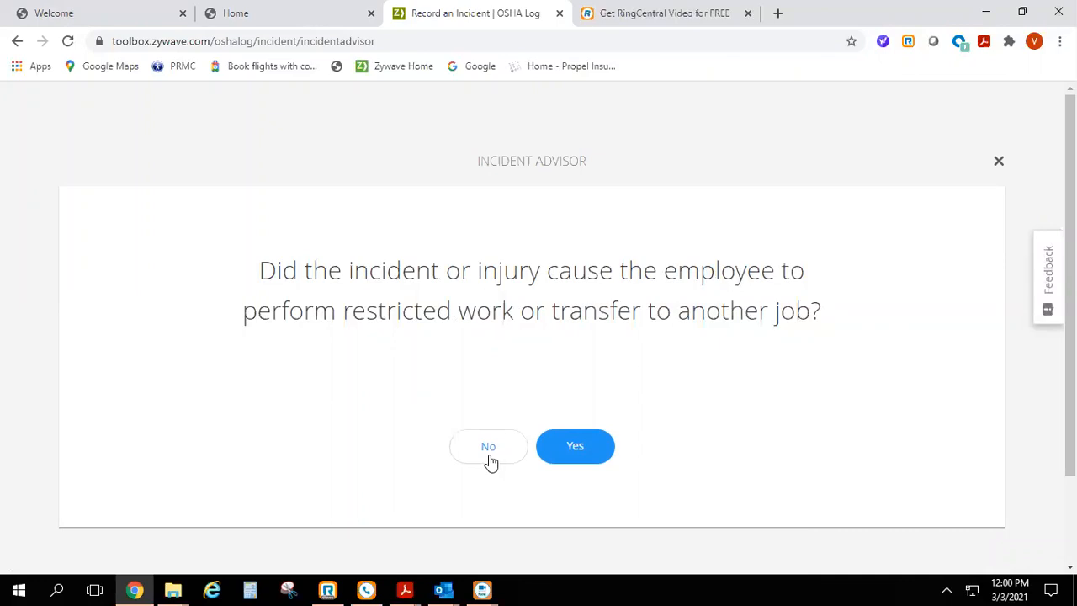
{"action": "left_click", "coordinate": [488, 446]}
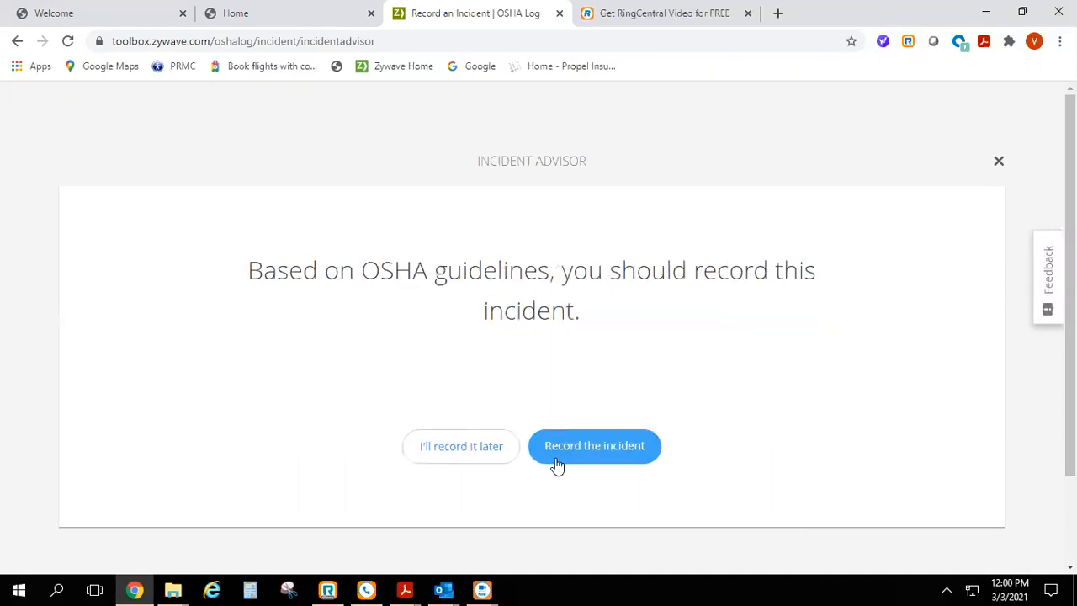
{"action": "mouse_move", "coordinate": [256, 283]}
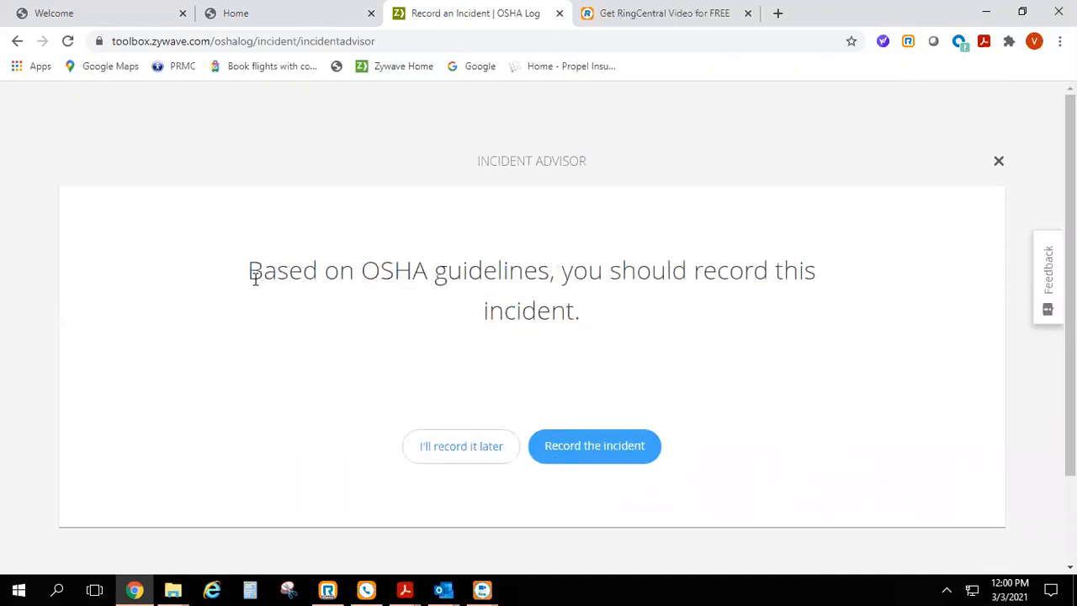
{"action": "left_click_drag", "start_coordinate": [253, 269], "coordinate": [811, 269]}
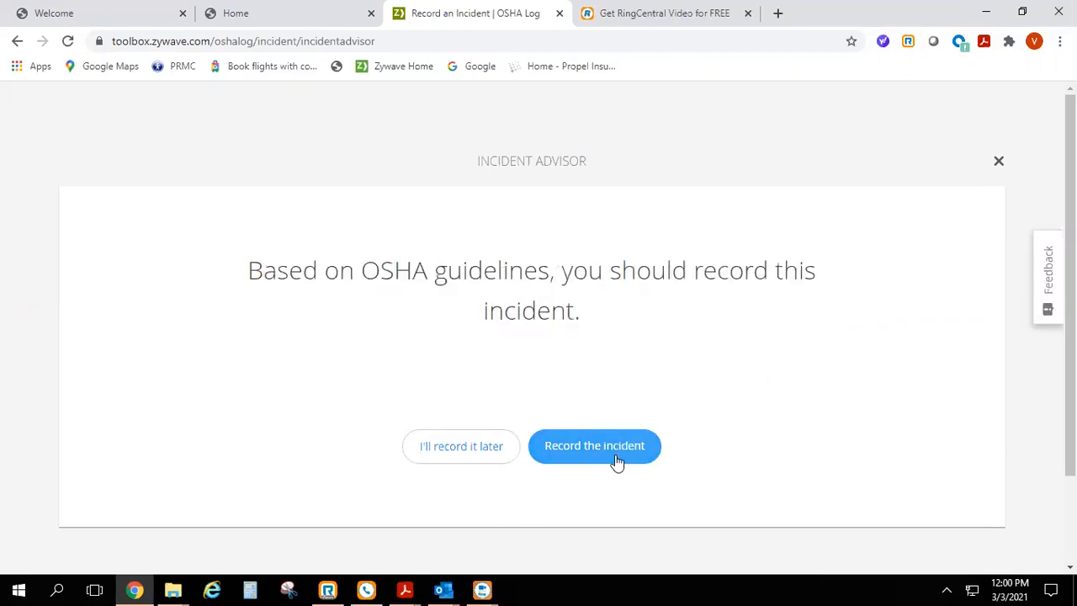
{"action": "mouse_move", "coordinate": [498, 456]}
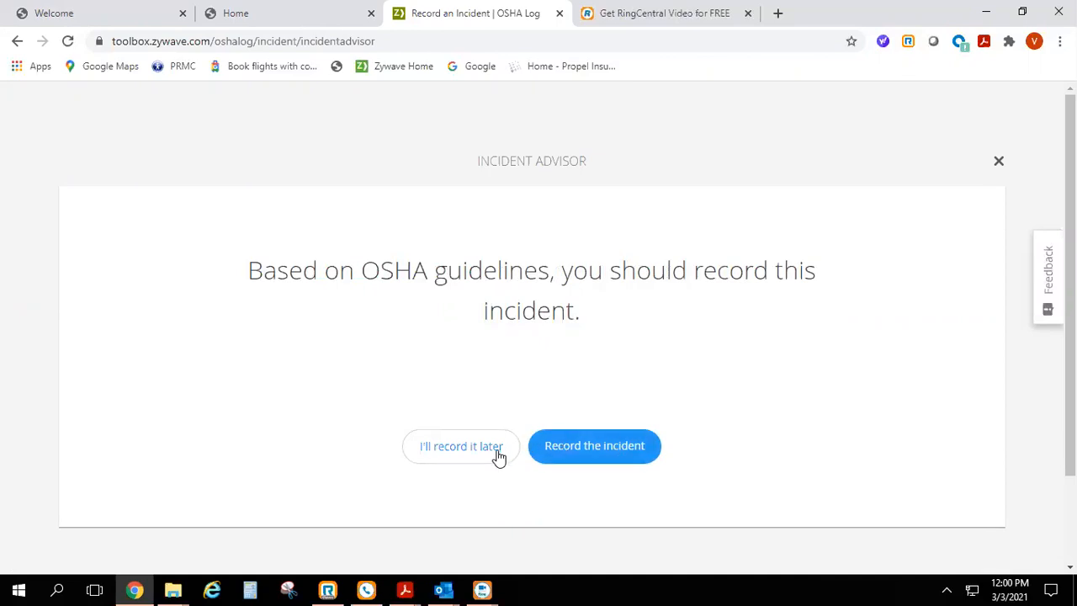
Step: Start recording the incident with Location 1 as establishment and continue to Employee info
{"action": "left_click", "coordinate": [594, 446]}
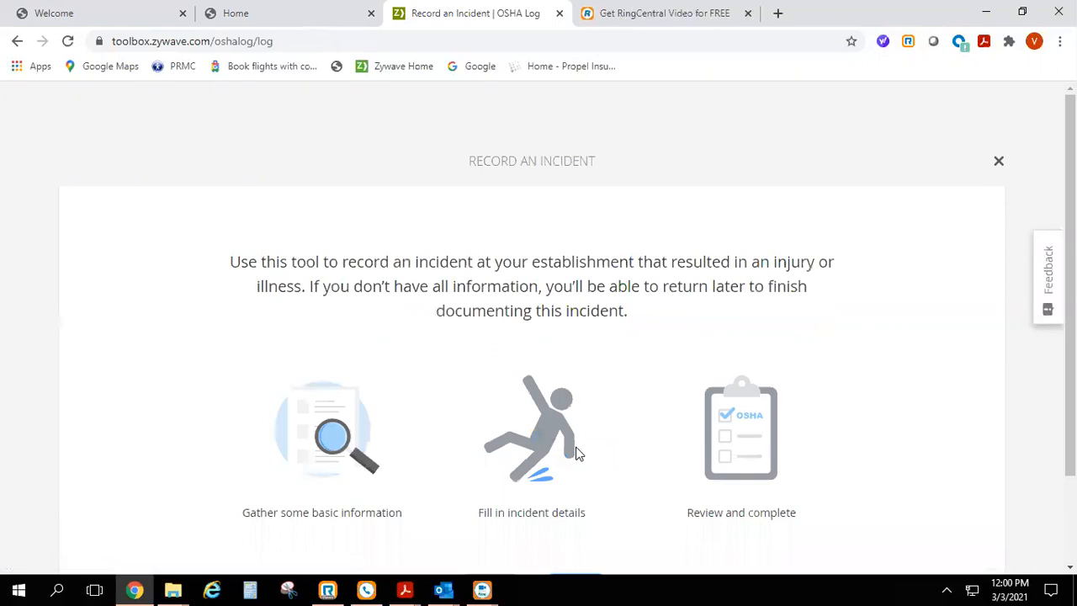
{"action": "scroll", "scroll_direction": "down", "scroll_amount": 3}
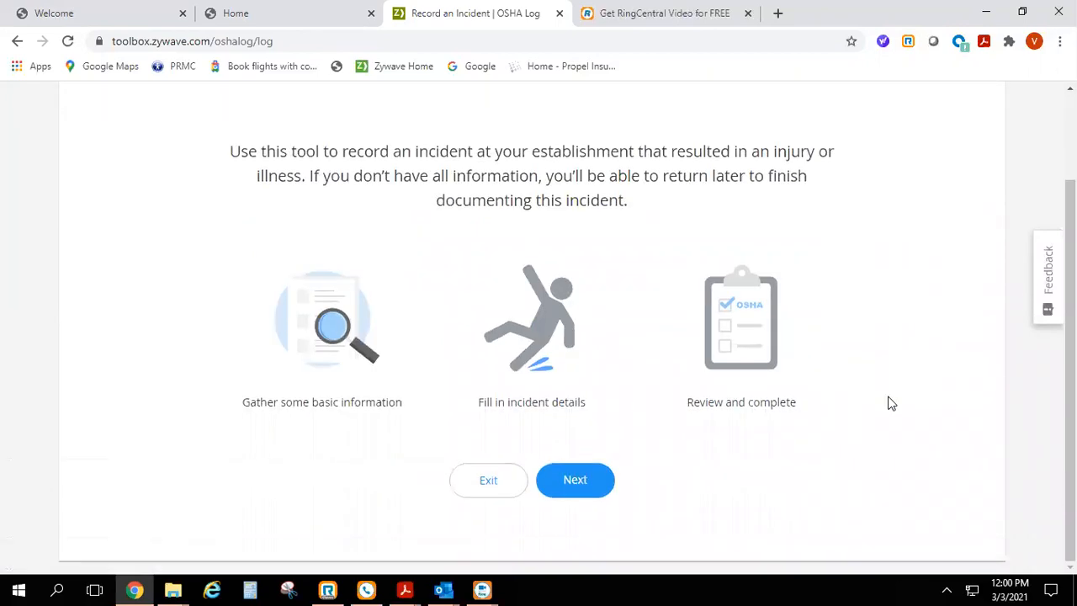
{"action": "mouse_move", "coordinate": [606, 486]}
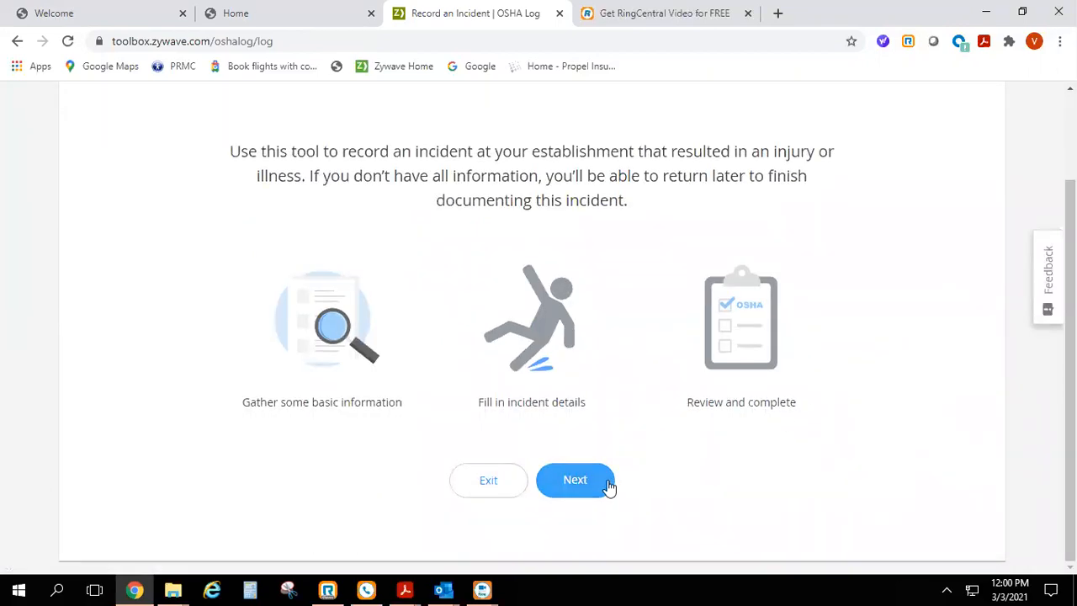
{"action": "left_click", "coordinate": [575, 479]}
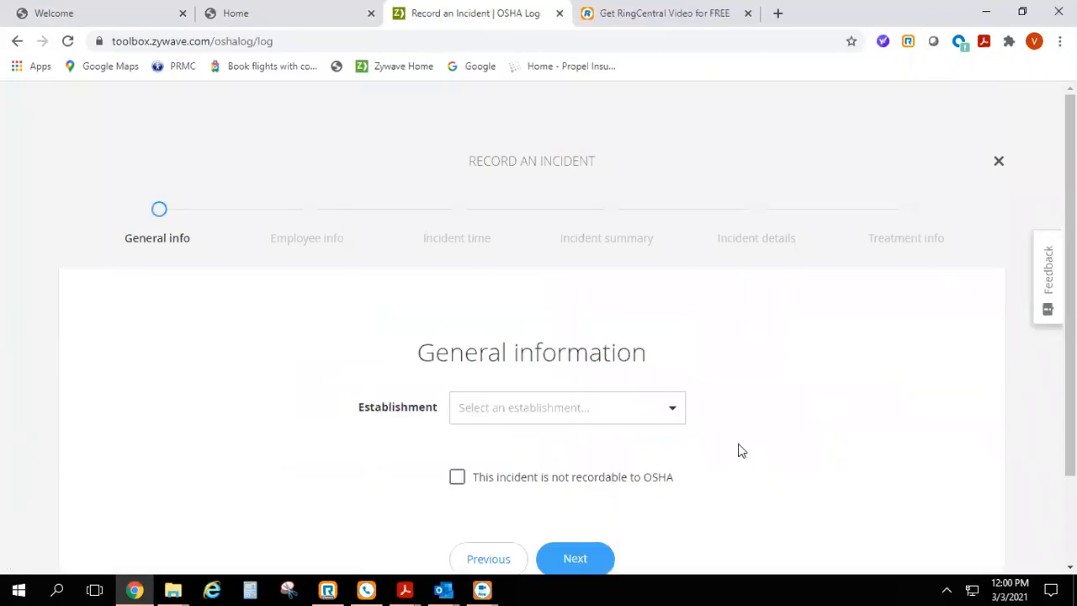
{"action": "scroll", "scroll_direction": "down", "scroll_amount": 3}
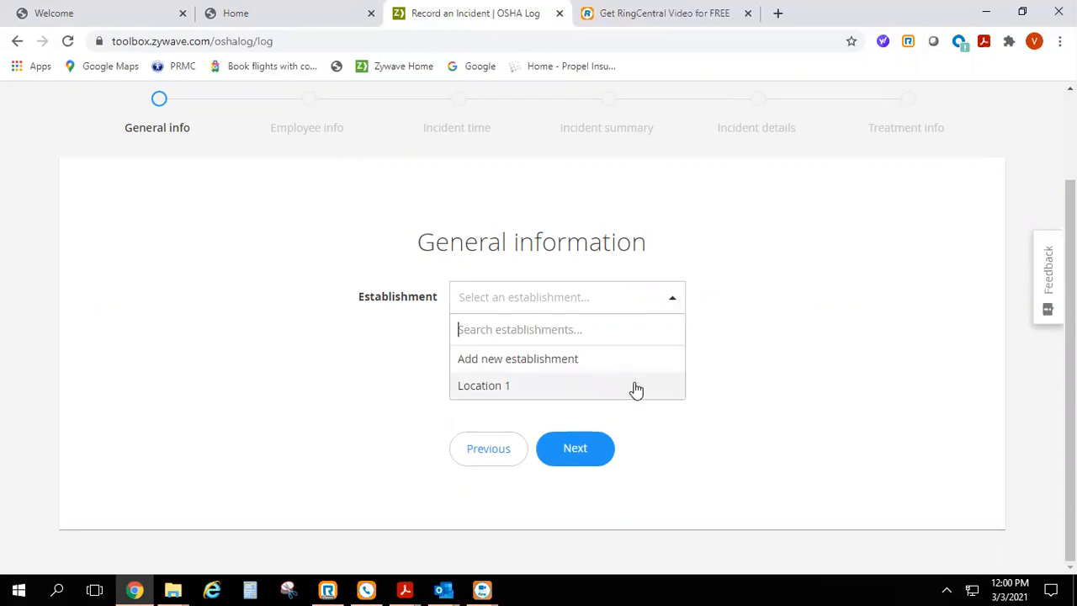
{"action": "left_click", "coordinate": [485, 386]}
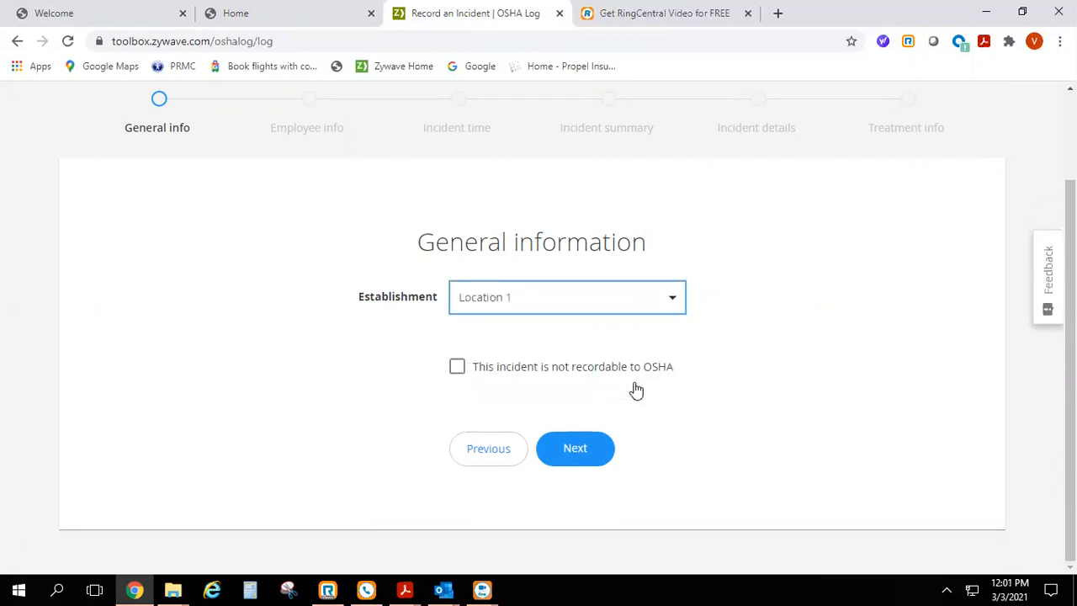
{"action": "mouse_move", "coordinate": [647, 401]}
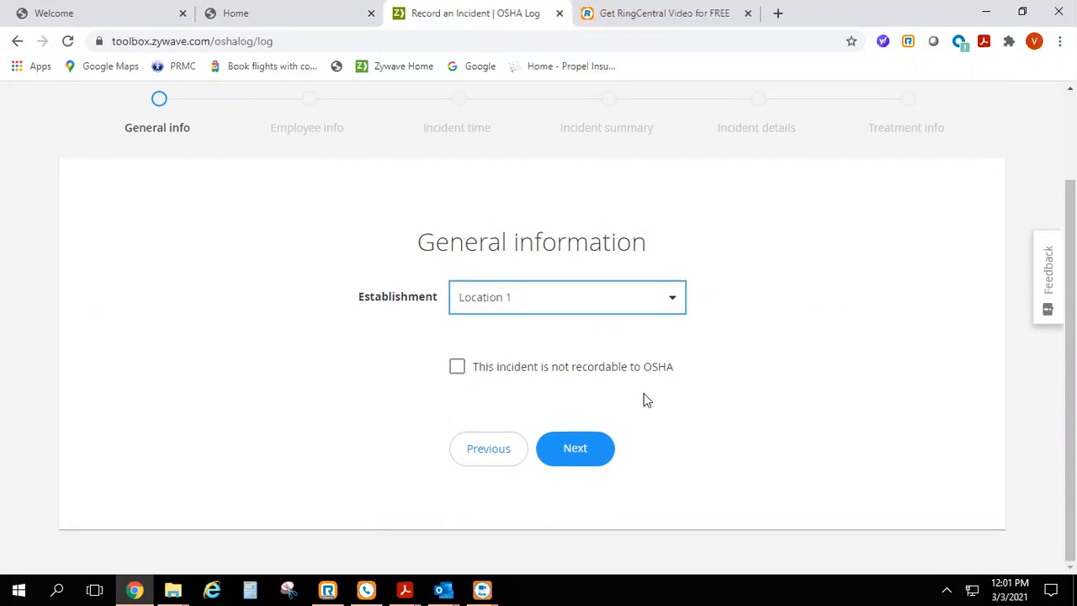
{"action": "left_click", "coordinate": [575, 447]}
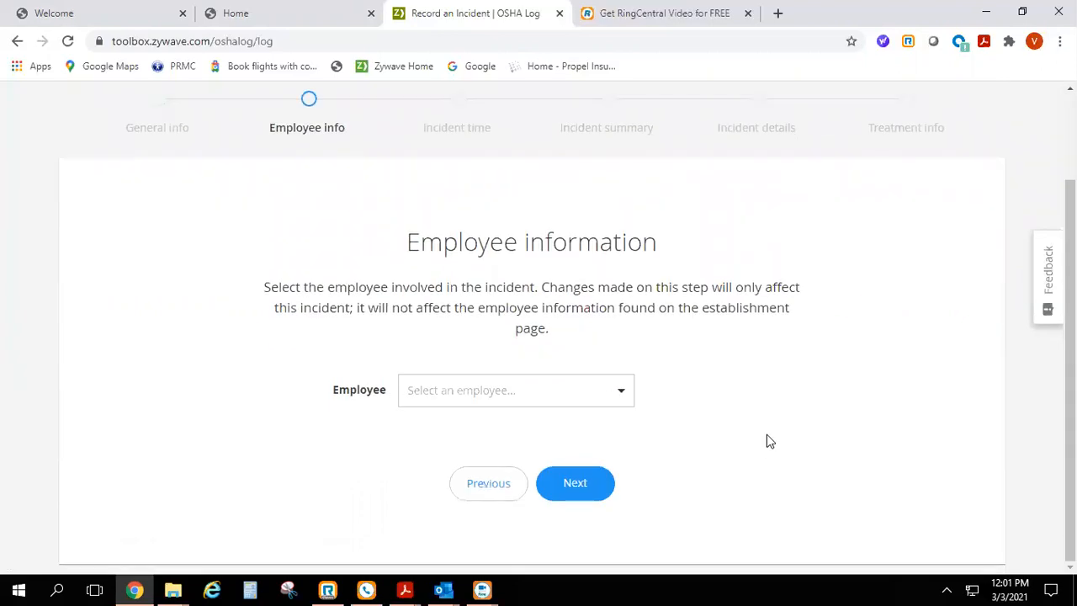
{"action": "left_click", "coordinate": [515, 391]}
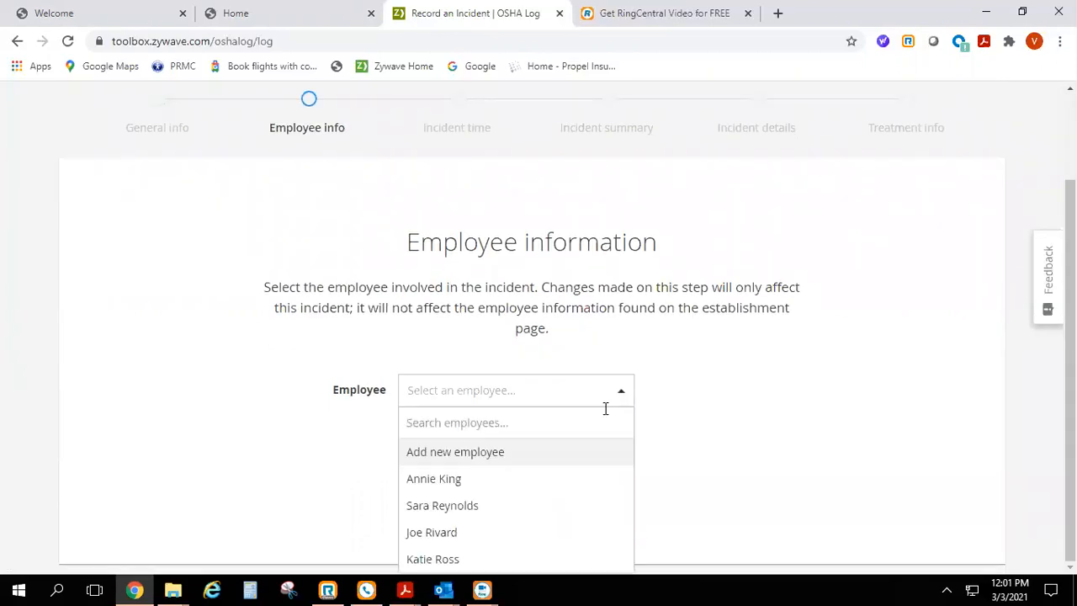
{"action": "mouse_move", "coordinate": [585, 454]}
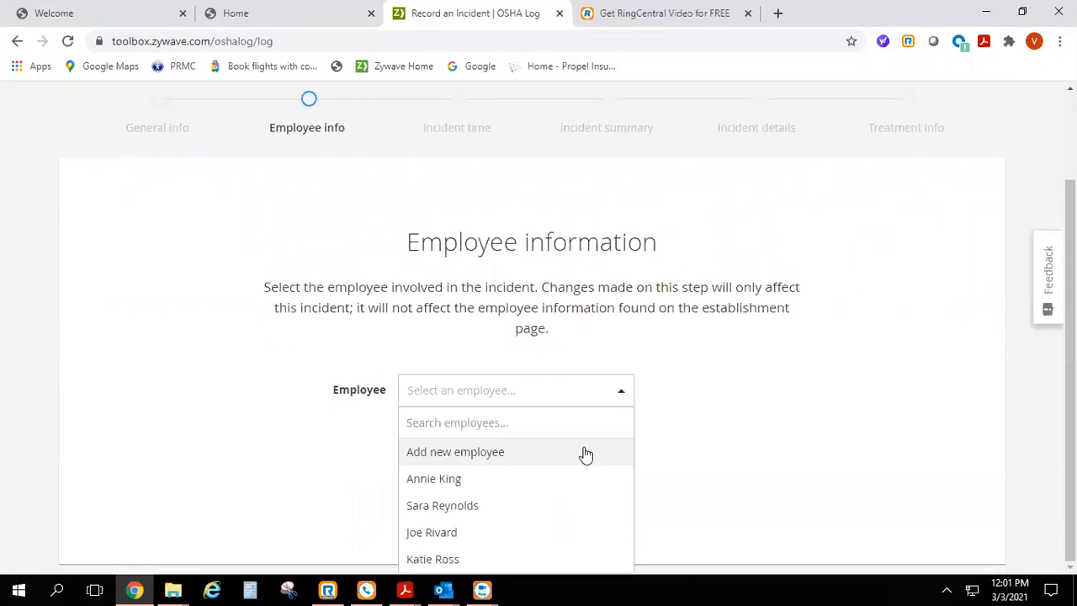
{"action": "left_click", "coordinate": [443, 505]}
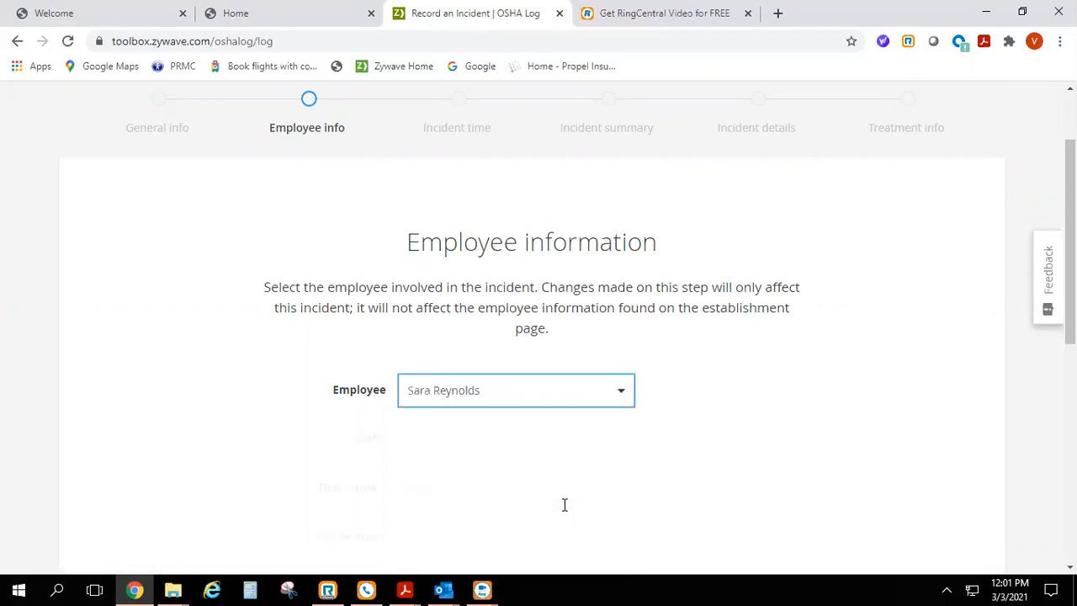
{"action": "scroll", "scroll_direction": "down", "scroll_amount": 3}
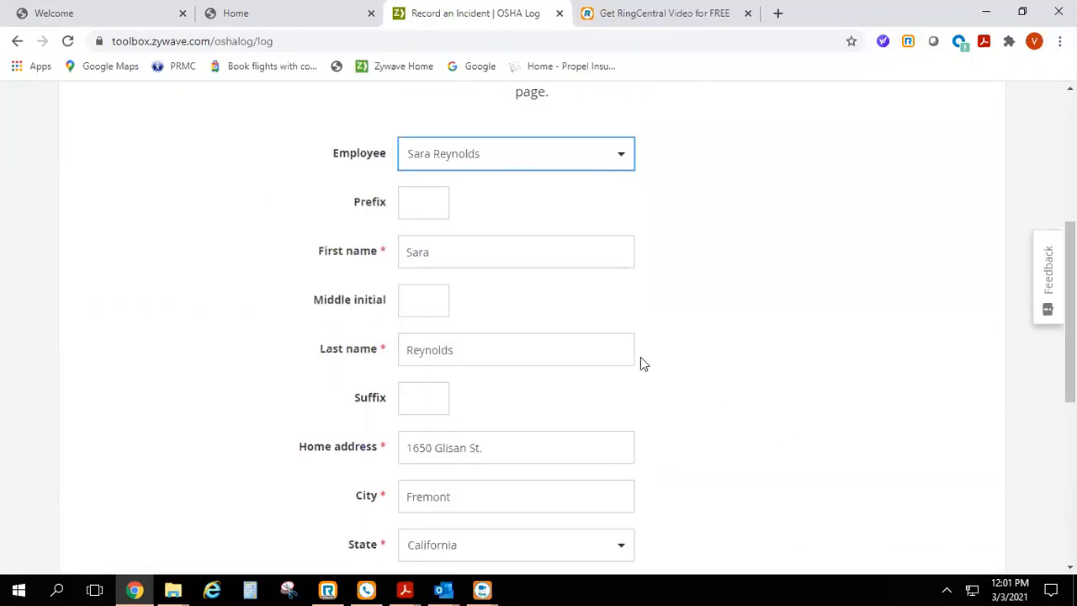
{"action": "left_click", "coordinate": [515, 251]}
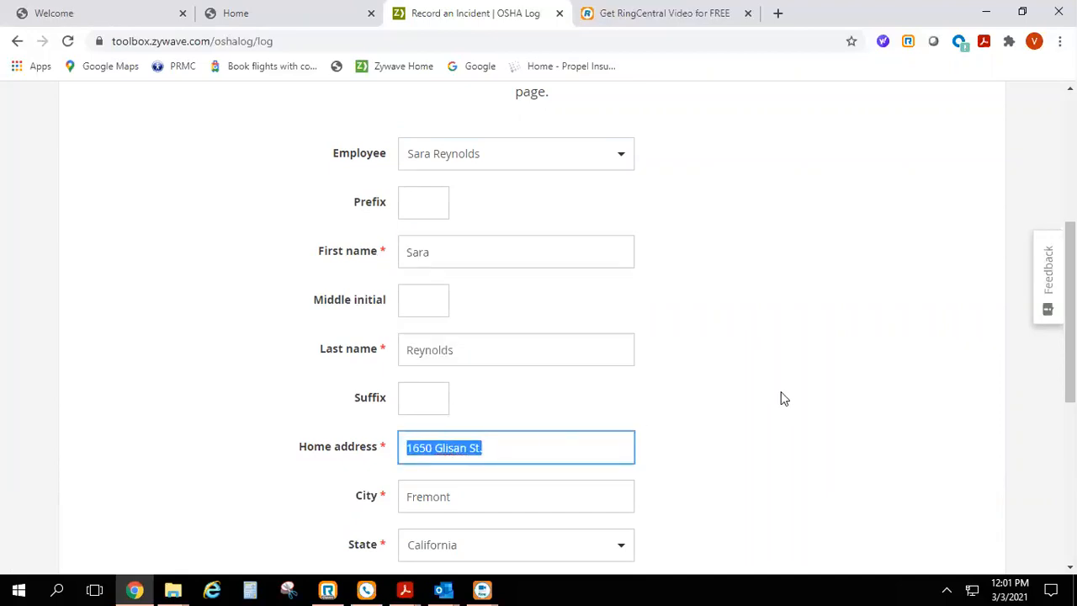
{"action": "scroll", "scroll_direction": "down", "scroll_amount": 3}
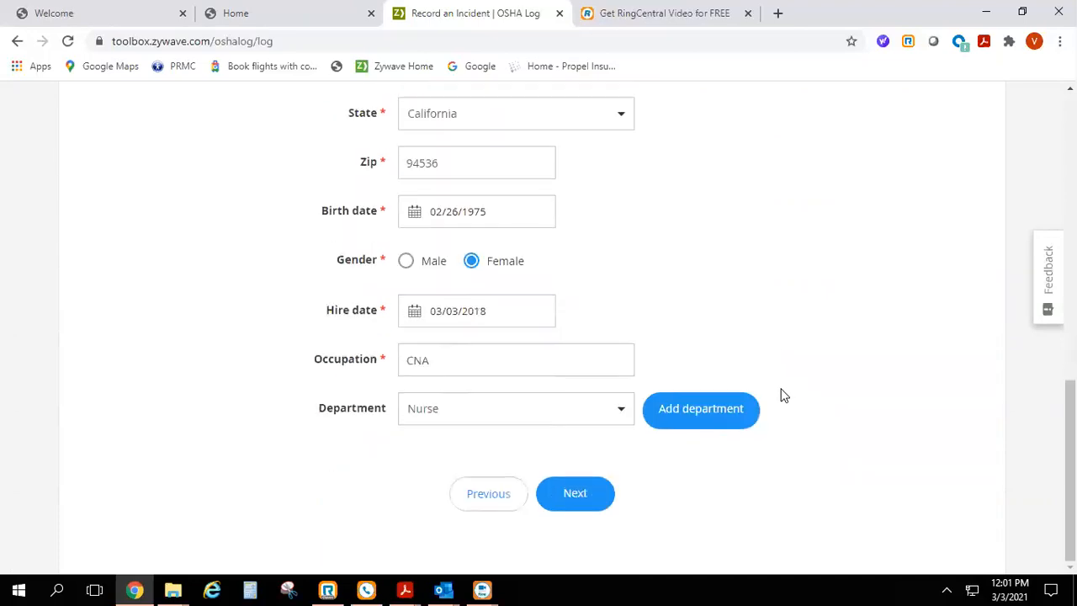
{"action": "mouse_move", "coordinate": [565, 504]}
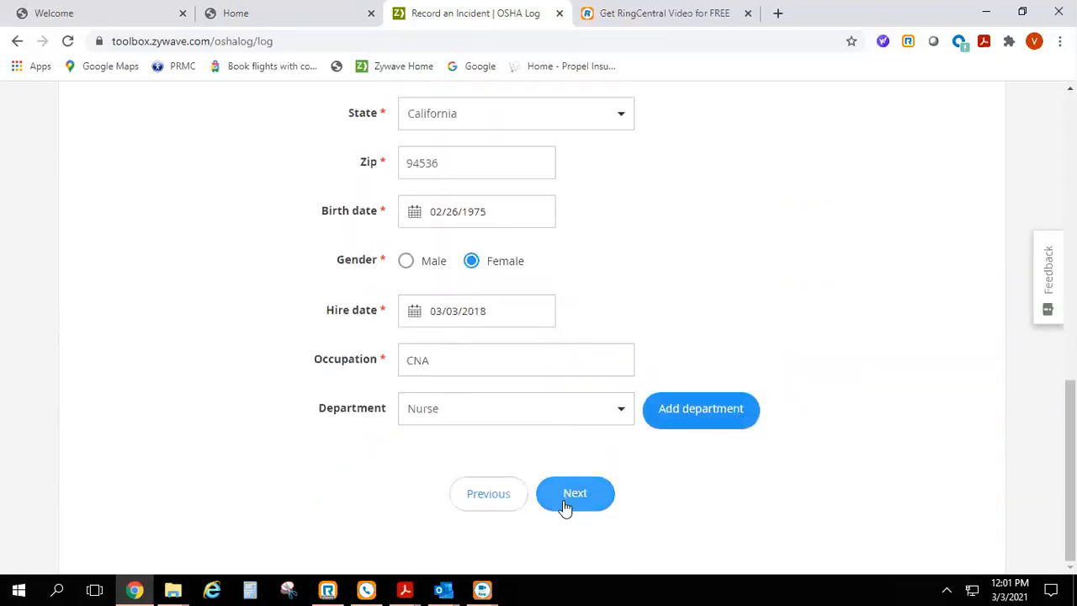
{"action": "left_click", "coordinate": [575, 493]}
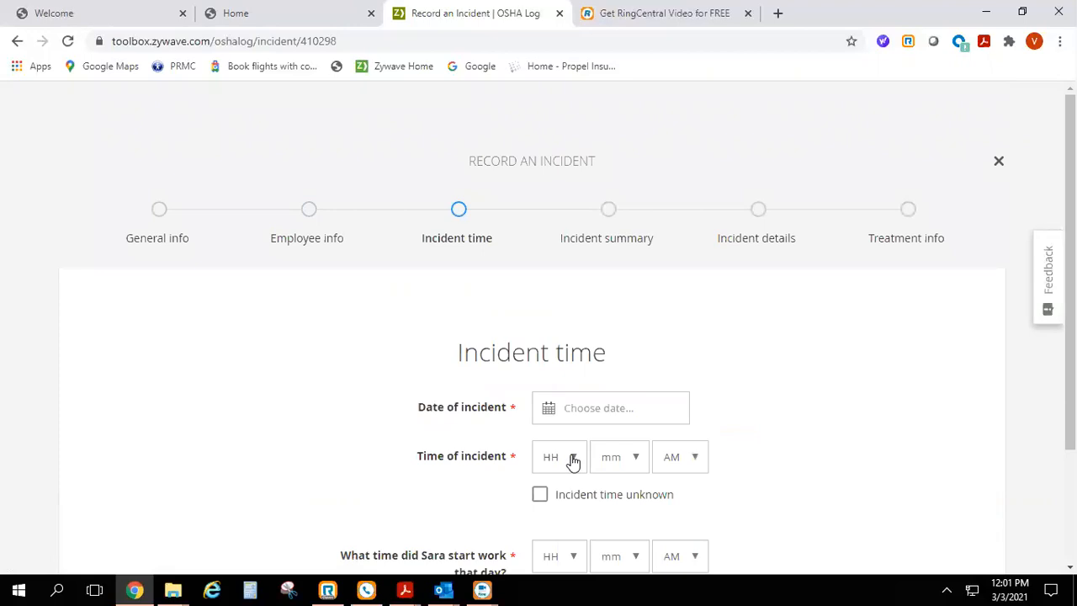
Step: Date the incident 03/01/2021 at 09:00 AM with 08:00 AM work start and continue to Incident summary
{"action": "left_click", "coordinate": [609, 409]}
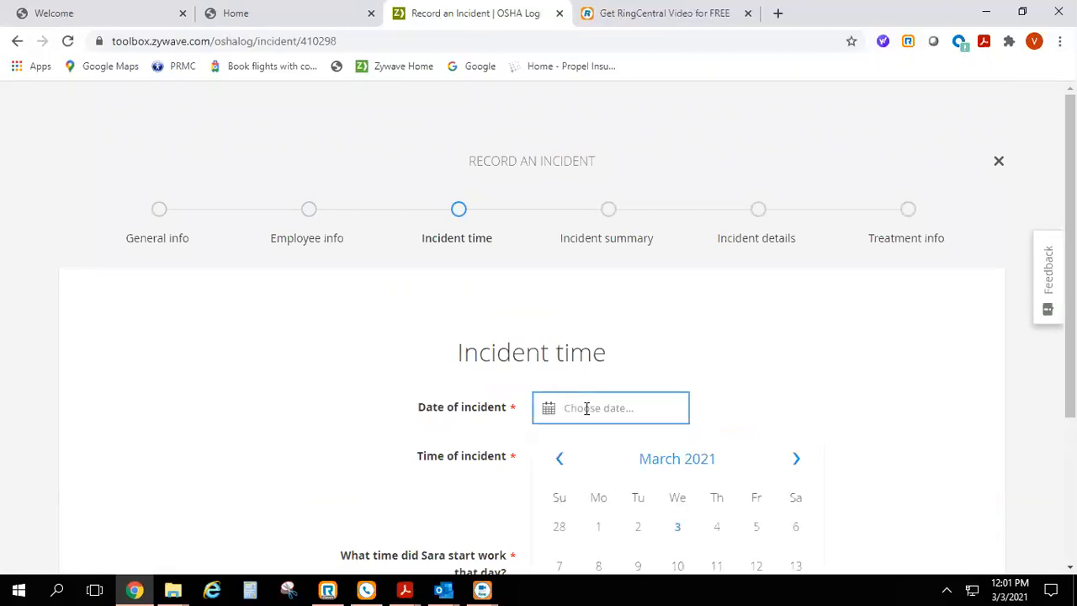
{"action": "scroll", "scroll_direction": "down", "scroll_amount": 3}
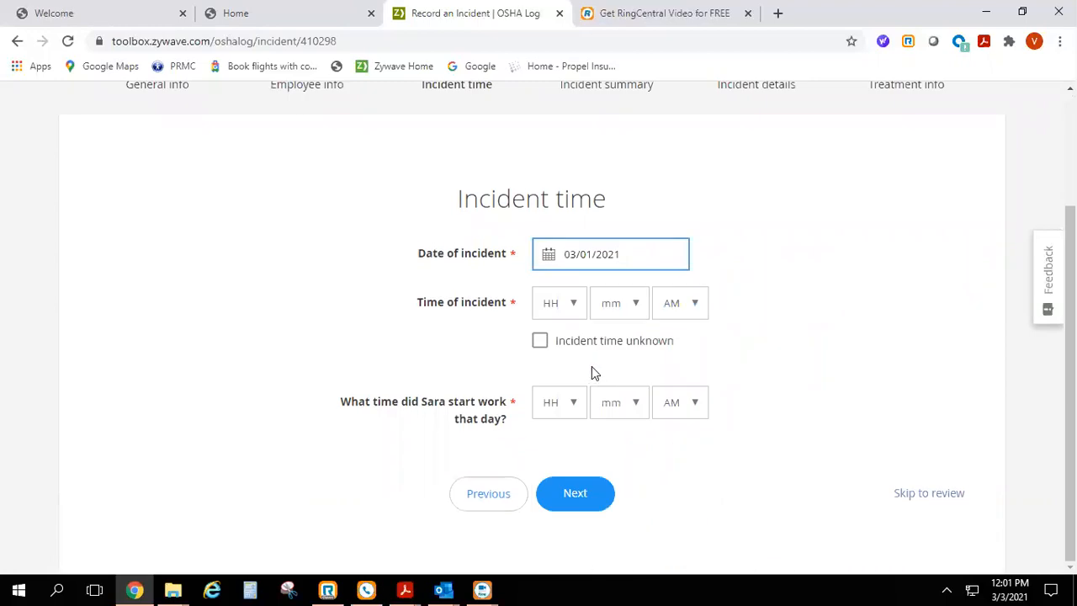
{"action": "left_click", "coordinate": [559, 303]}
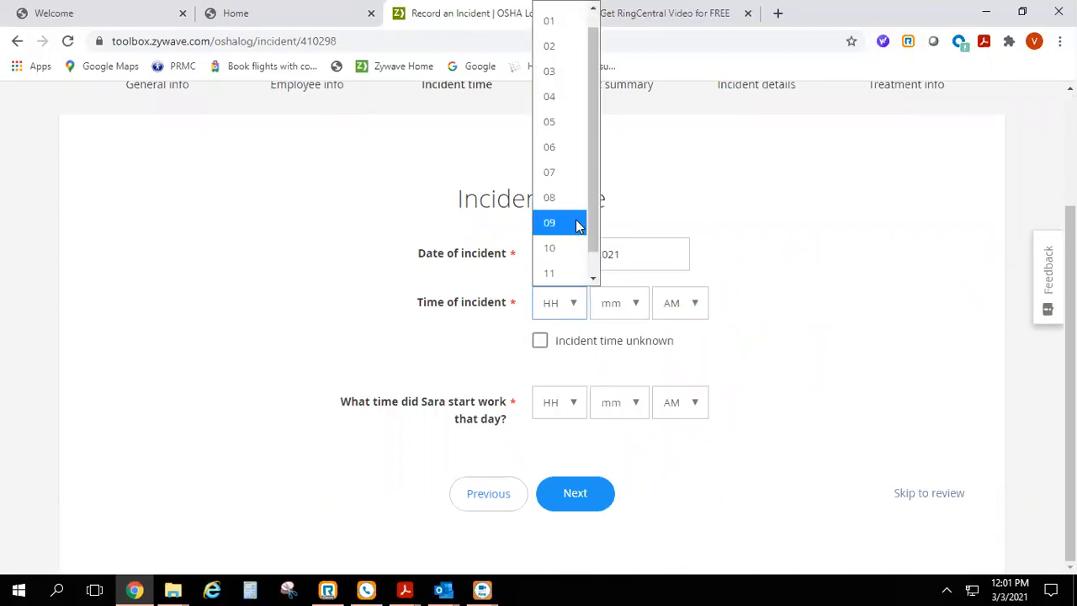
{"action": "left_click", "coordinate": [549, 222]}
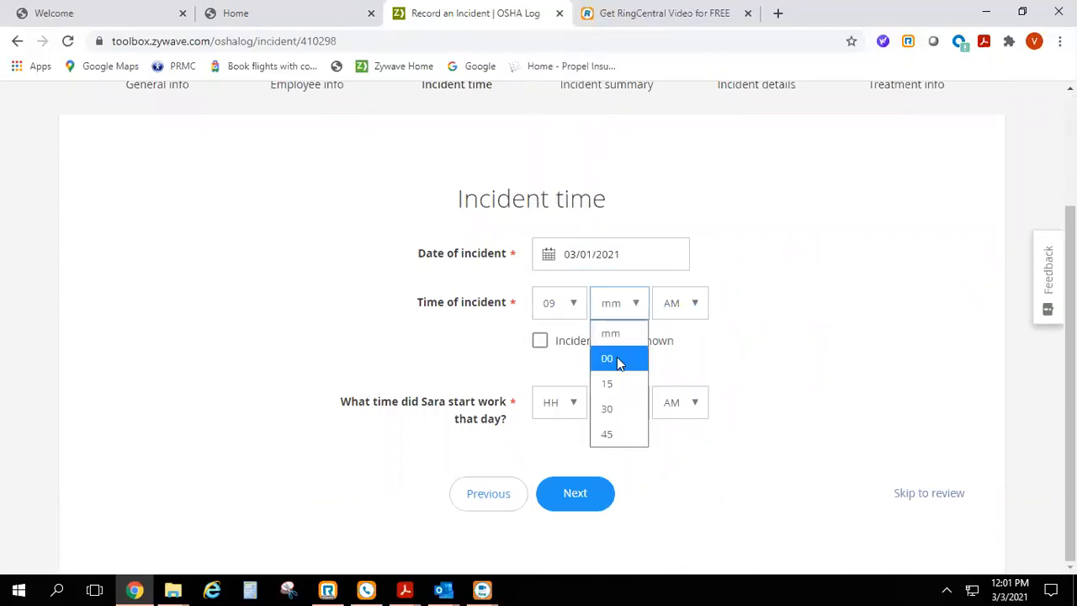
{"action": "left_click", "coordinate": [606, 358]}
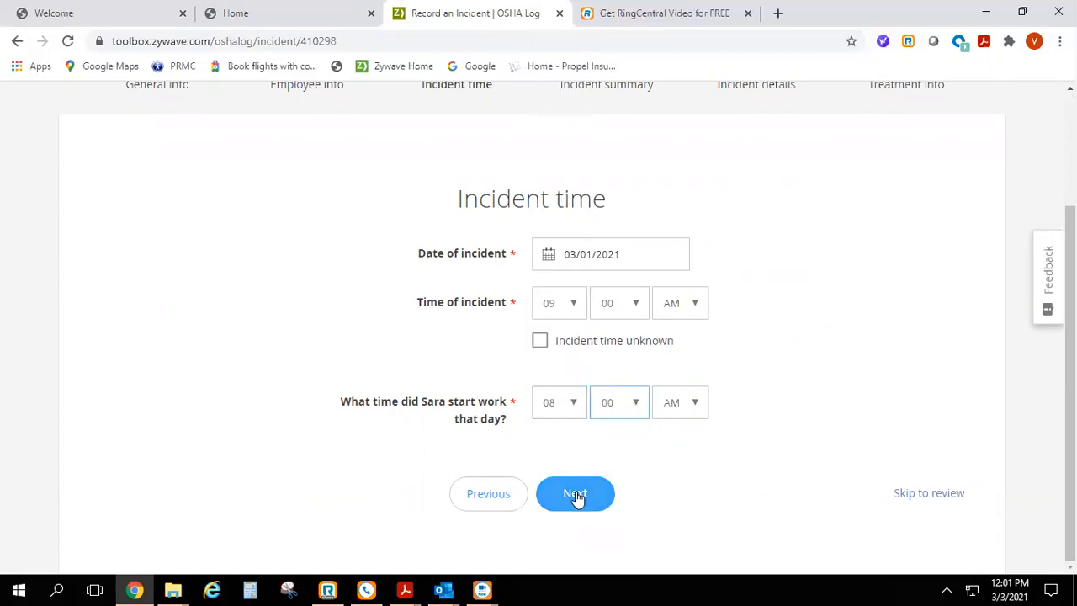
{"action": "left_click", "coordinate": [576, 495]}
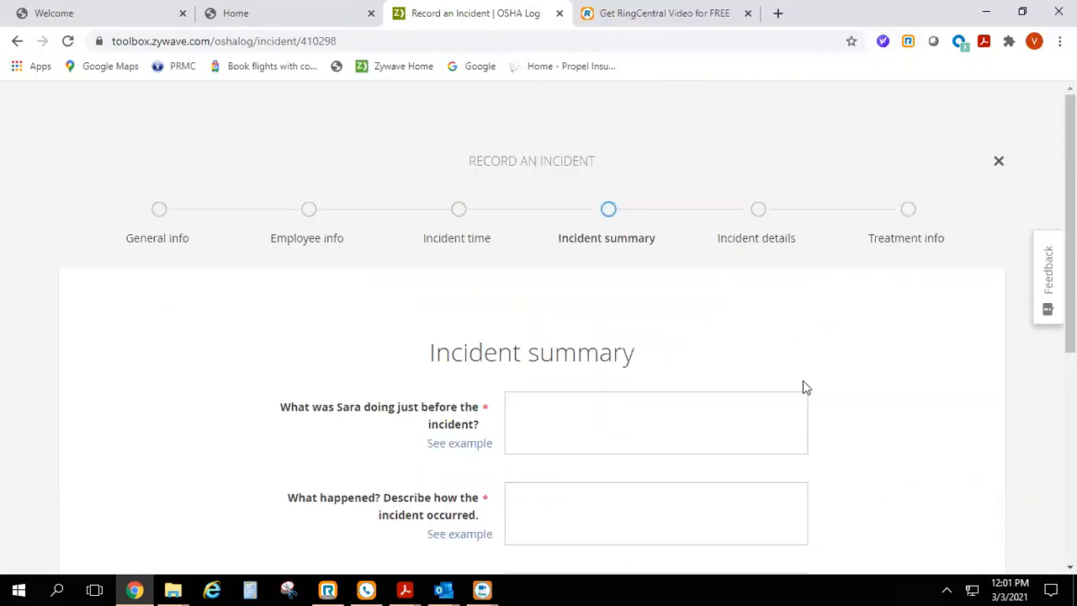
{"action": "scroll", "scroll_direction": "down", "scroll_amount": 3}
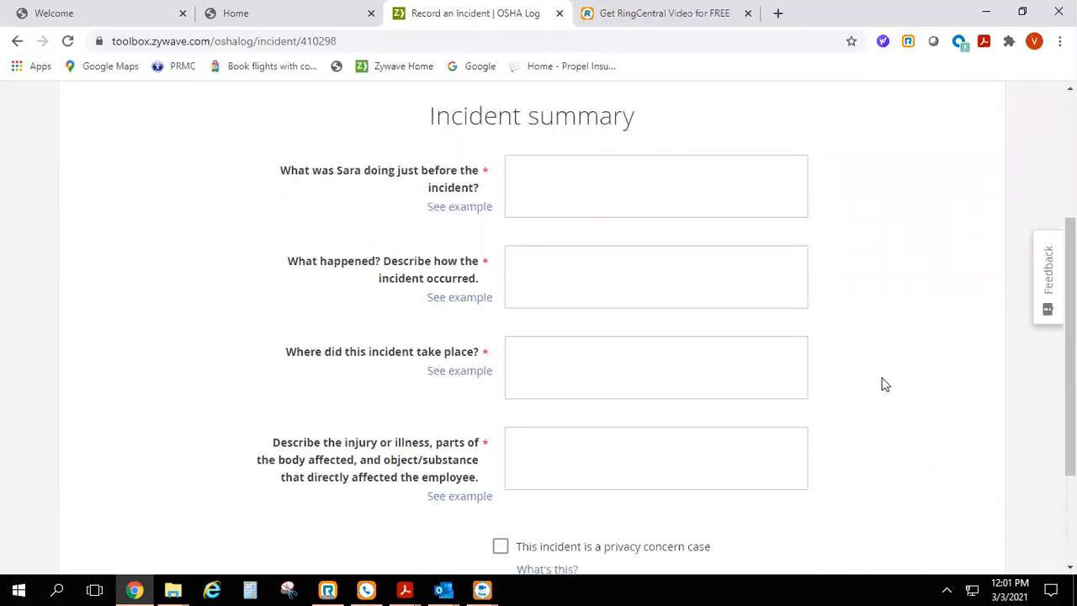
Step: View an example answer, leave the summary questions blank and skip to review
{"action": "left_click", "coordinate": [645, 286]}
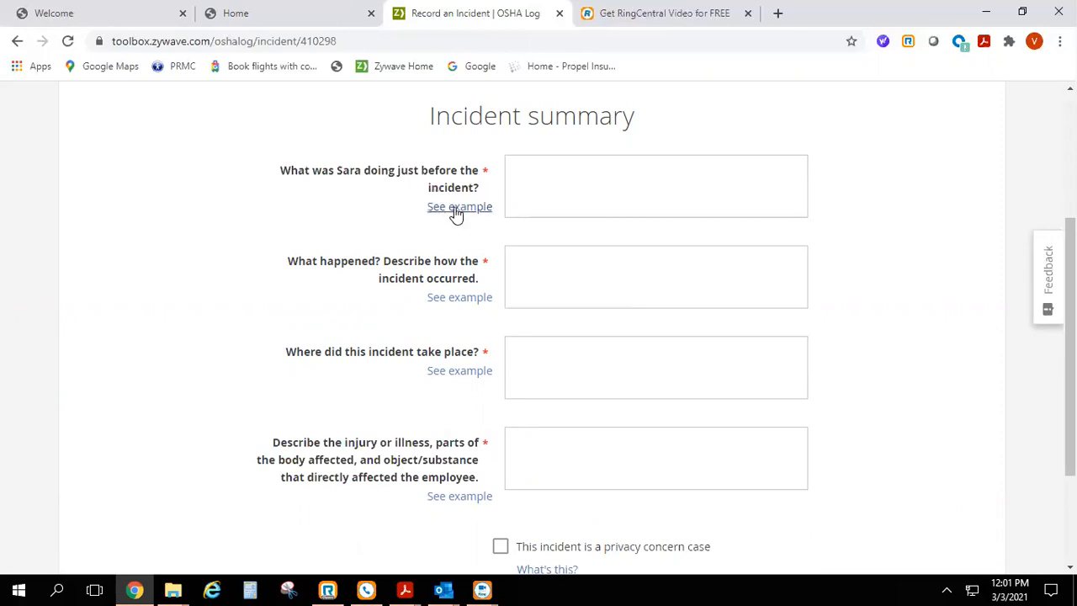
{"action": "left_click", "coordinate": [459, 206]}
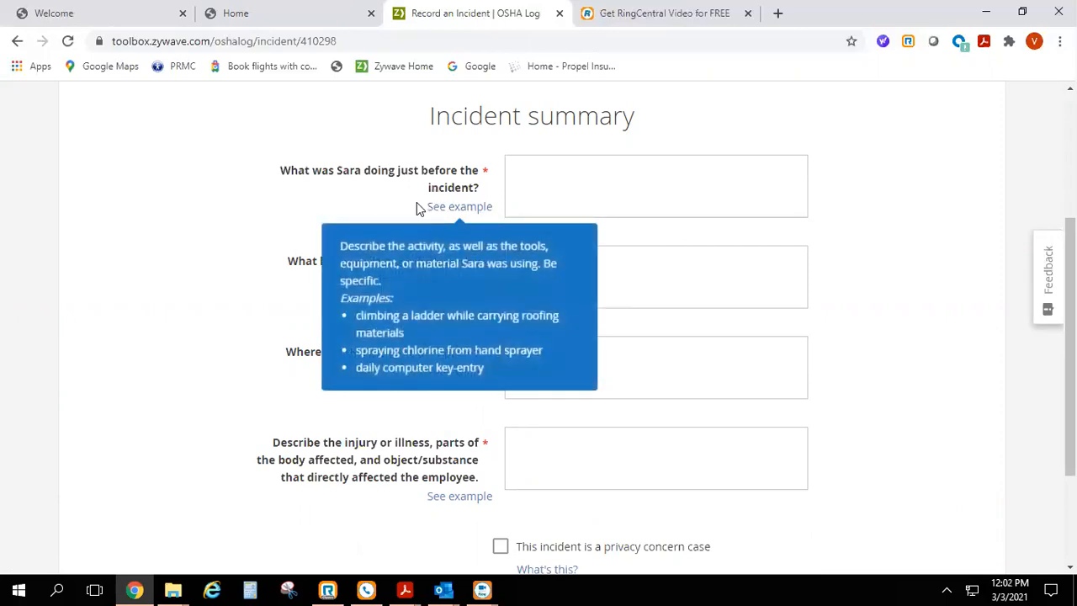
{"action": "mouse_move", "coordinate": [451, 300]}
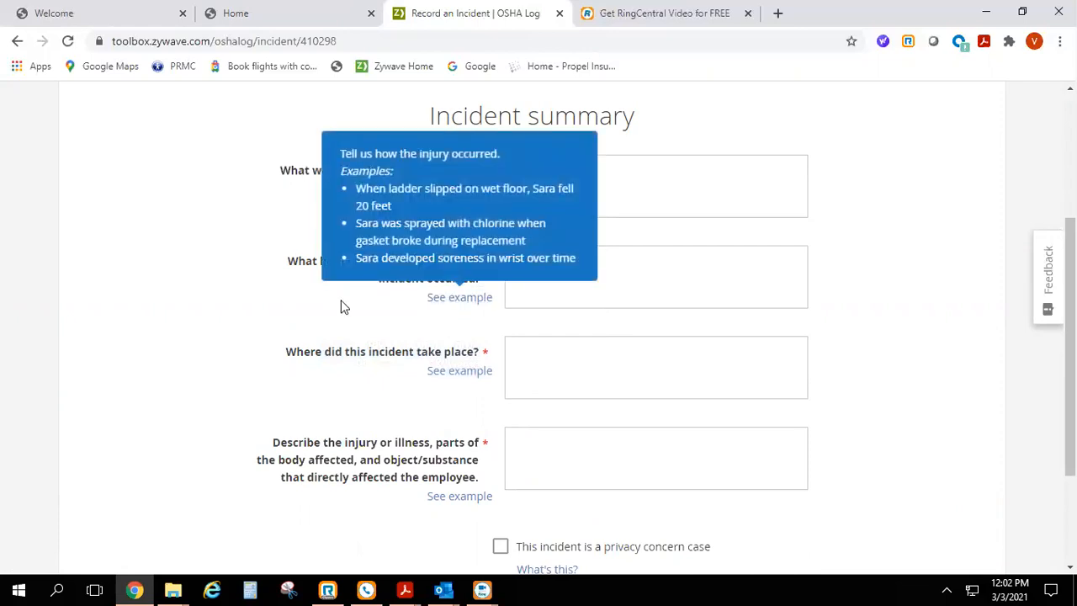
{"action": "mouse_move", "coordinate": [843, 316]}
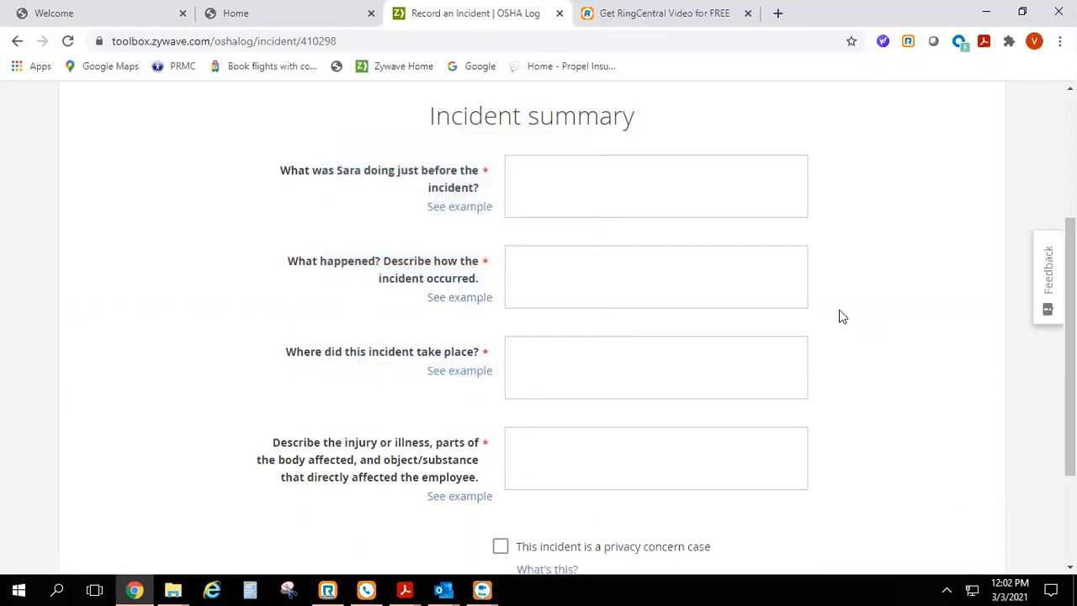
{"action": "mouse_move", "coordinate": [881, 305]}
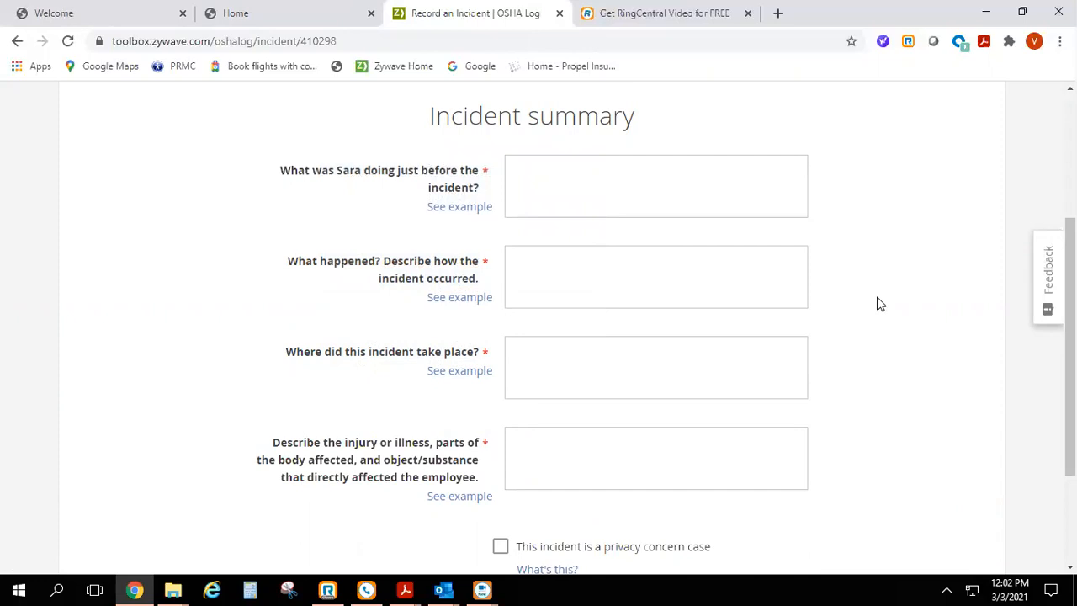
{"action": "scroll", "scroll_direction": "down", "scroll_amount": 3}
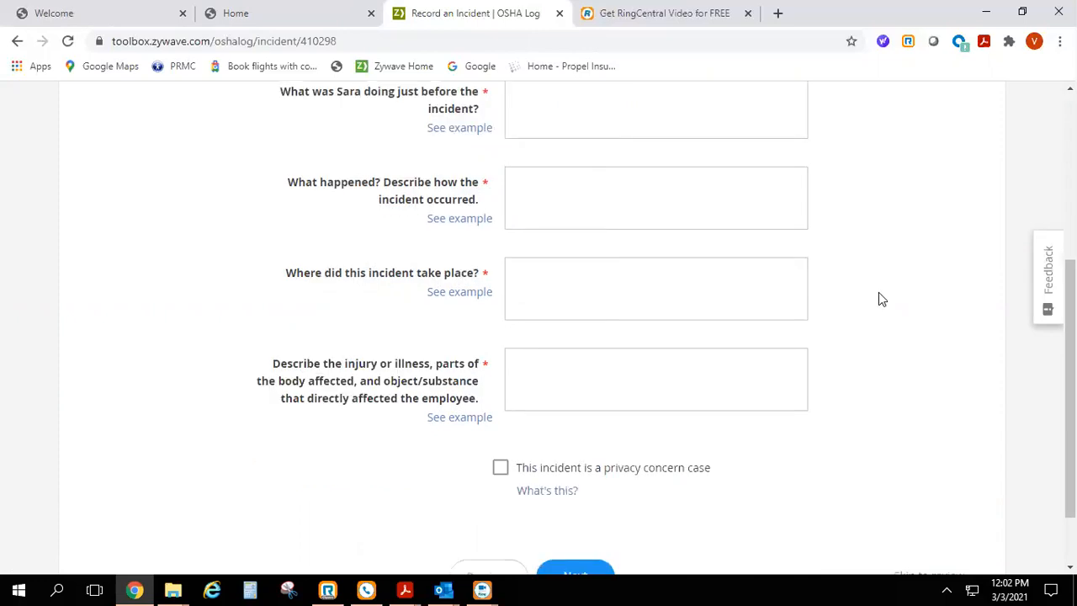
{"action": "scroll", "scroll_direction": "down", "scroll_amount": 3}
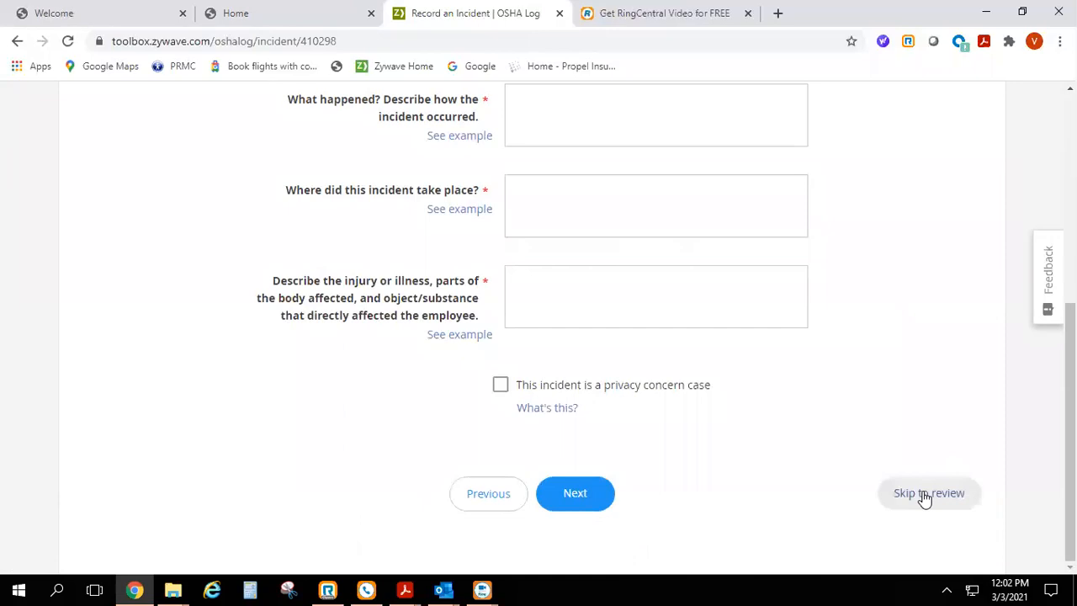
{"action": "left_click", "coordinate": [929, 492]}
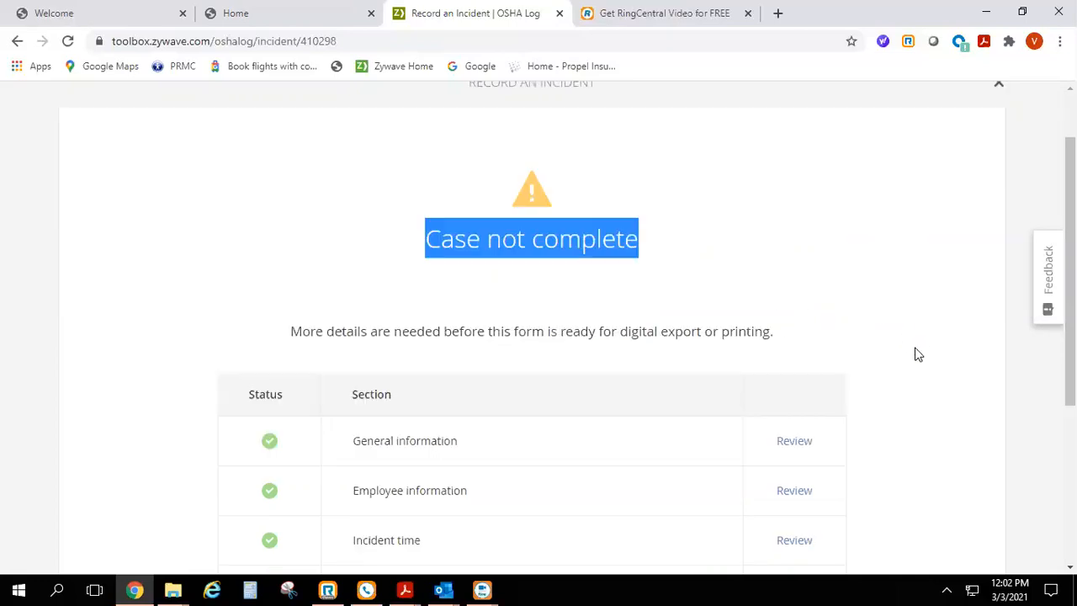
Step: Scroll the review page showing Incident summary and details flagged incomplete
{"action": "scroll", "scroll_direction": "down", "scroll_amount": 3}
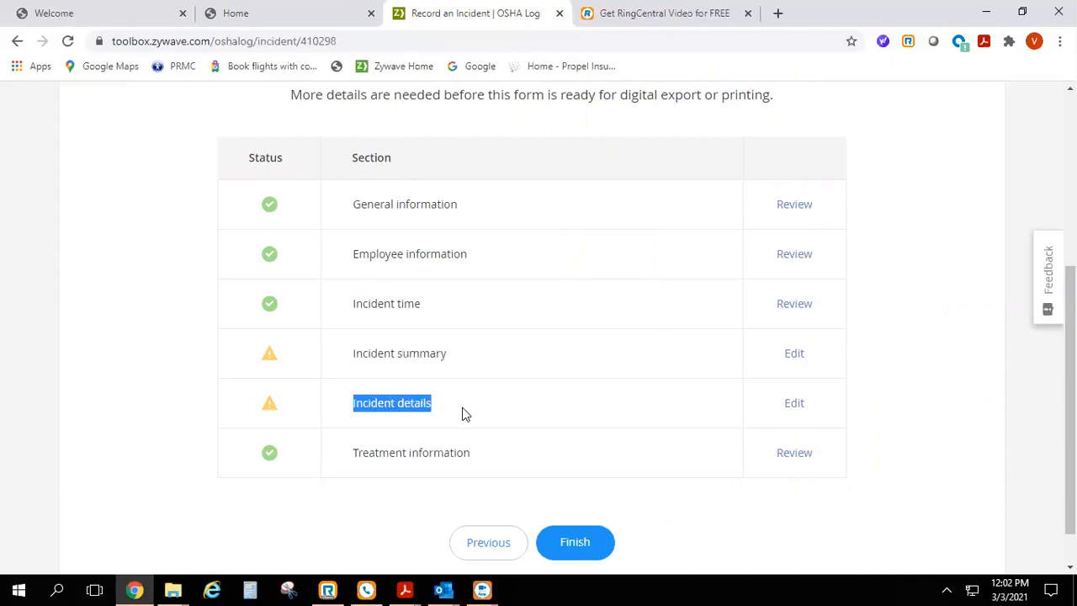
{"action": "mouse_move", "coordinate": [794, 353]}
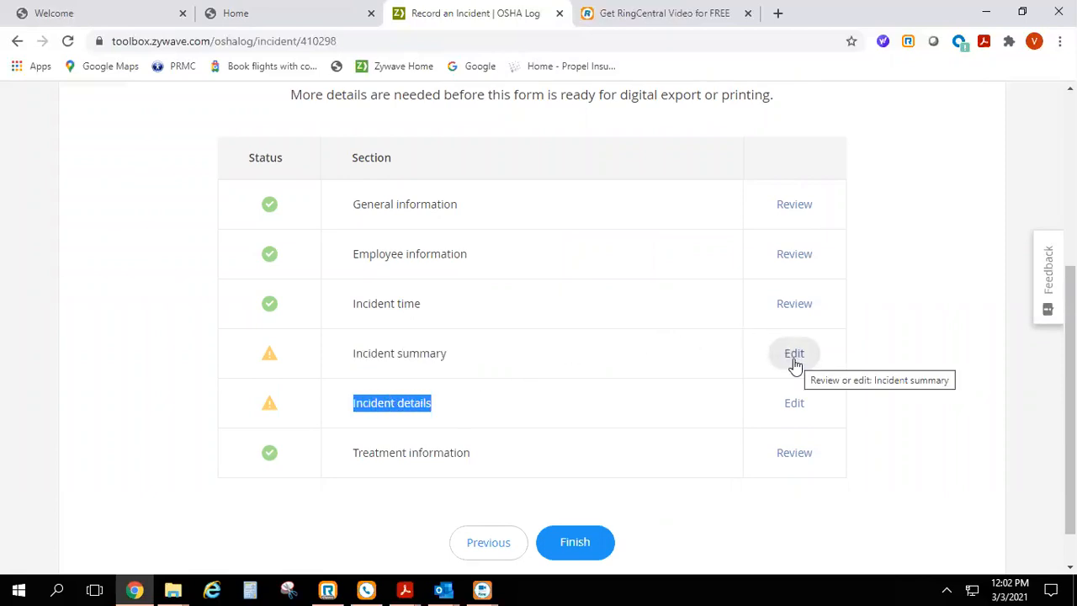
{"action": "mouse_move", "coordinate": [794, 203]}
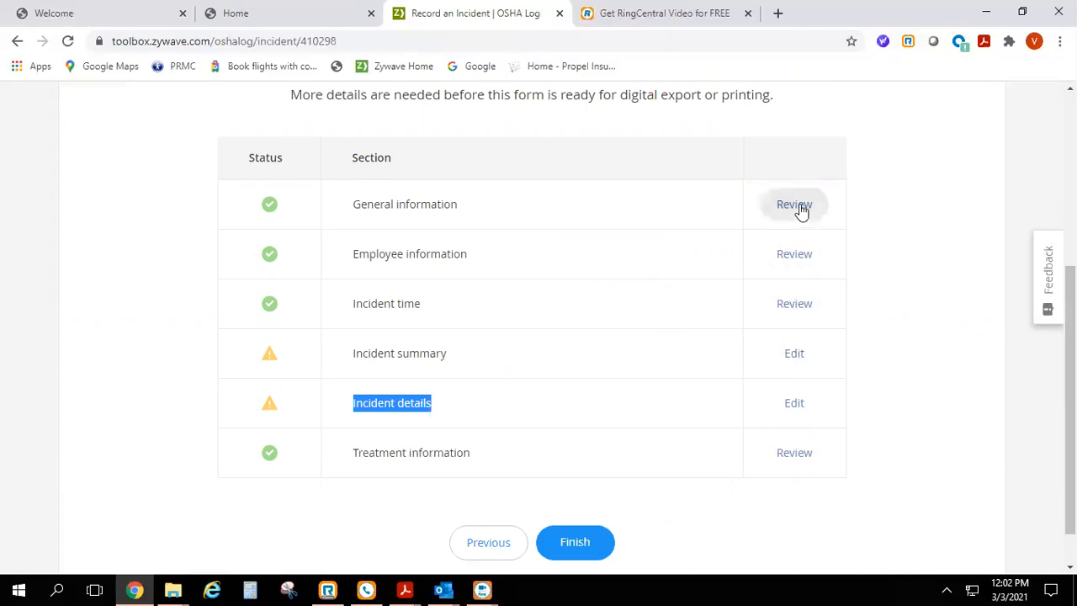
{"action": "mouse_move", "coordinate": [797, 209]}
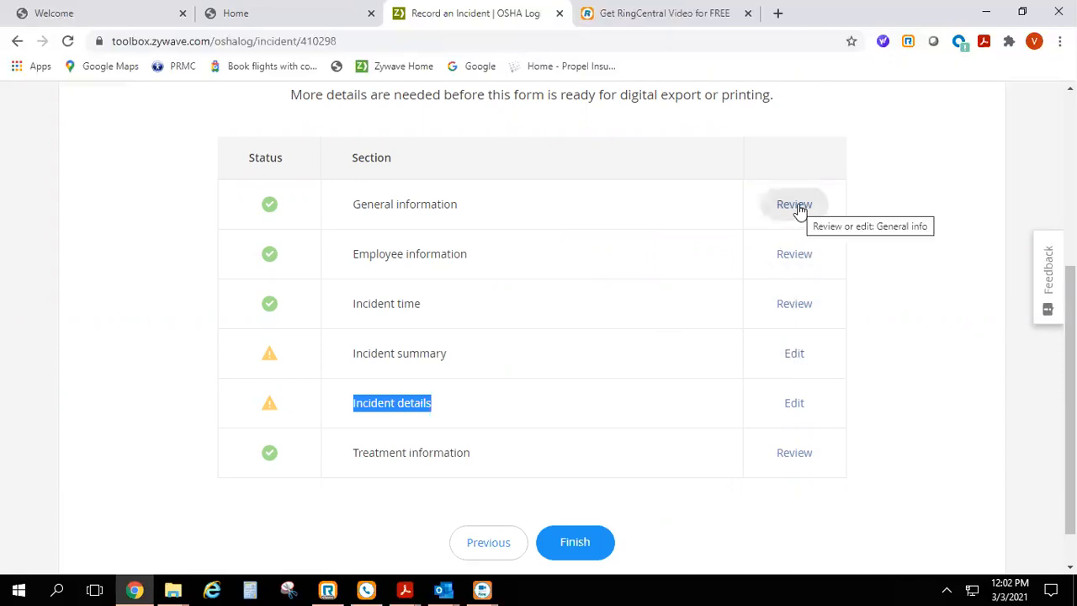
{"action": "mouse_move", "coordinate": [916, 270]}
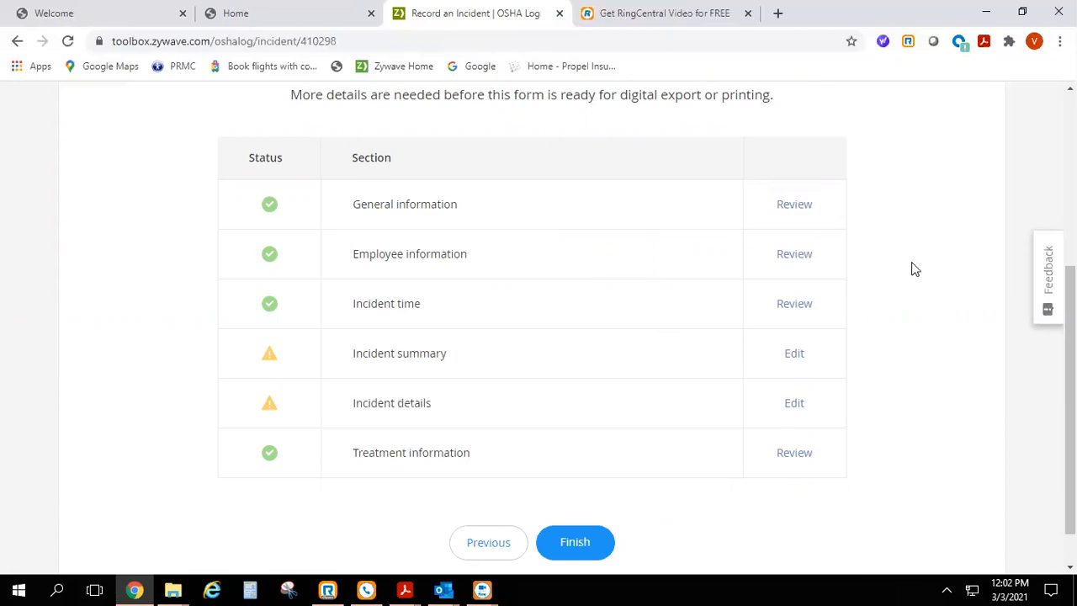
{"action": "scroll", "scroll_direction": "down", "scroll_amount": 3}
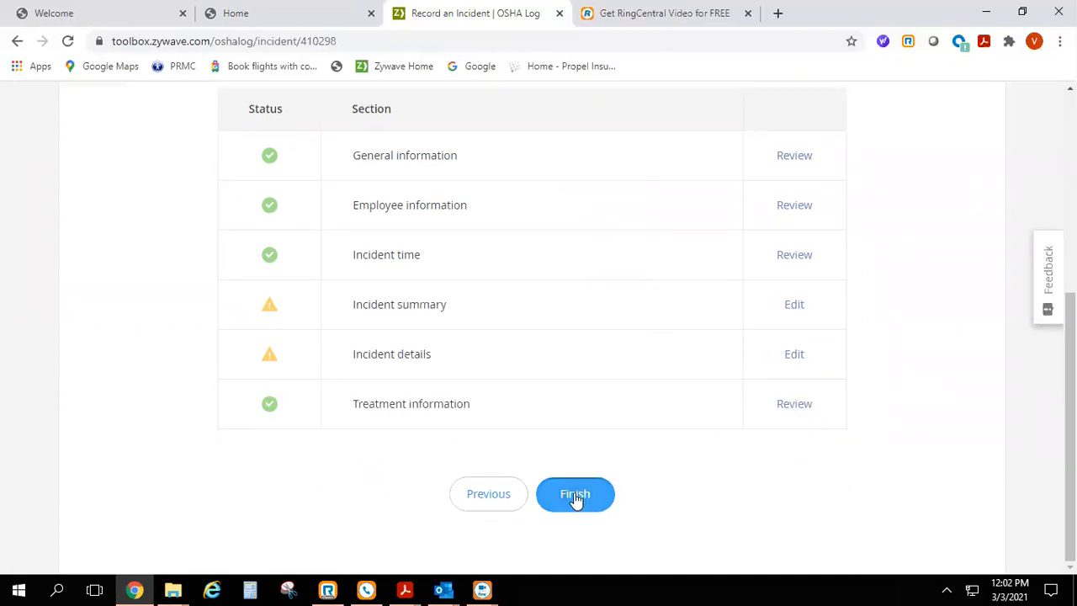
{"action": "left_click", "coordinate": [576, 495]}
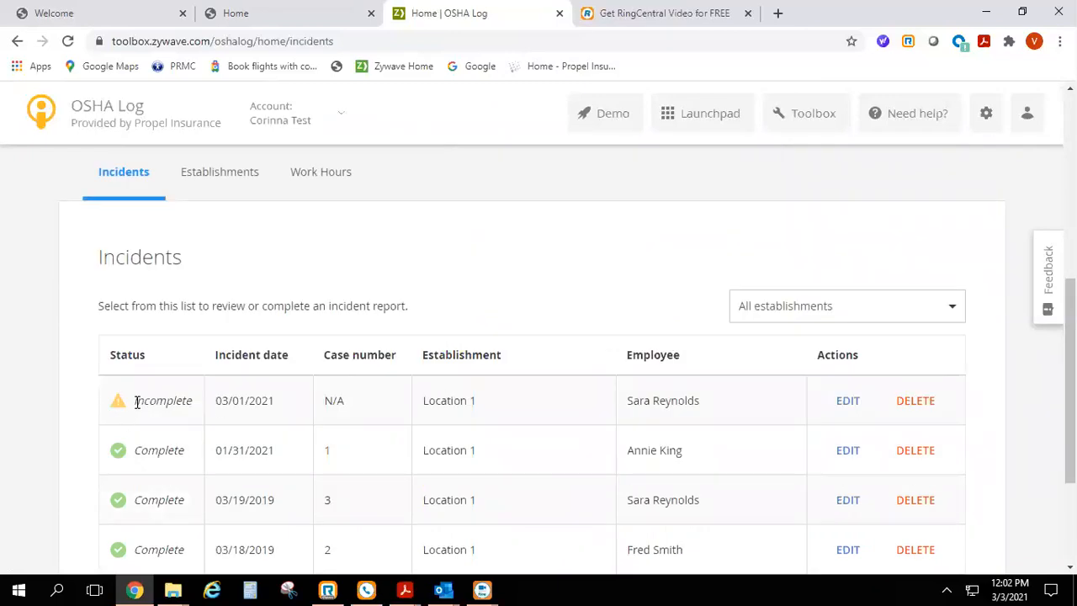
{"action": "double_click", "coordinate": [161, 401]}
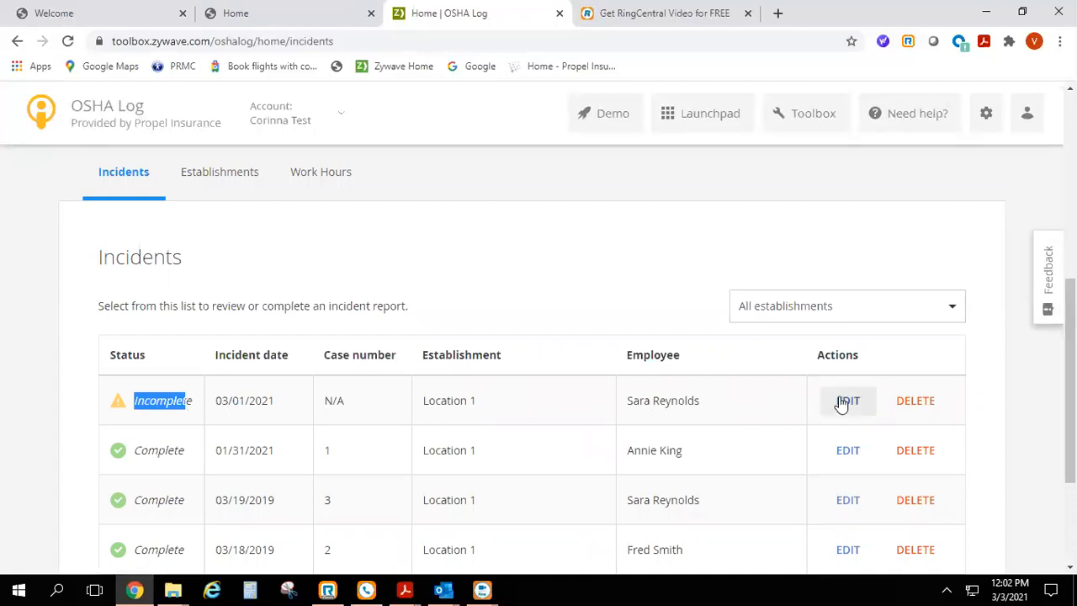
{"action": "mouse_move", "coordinate": [848, 402]}
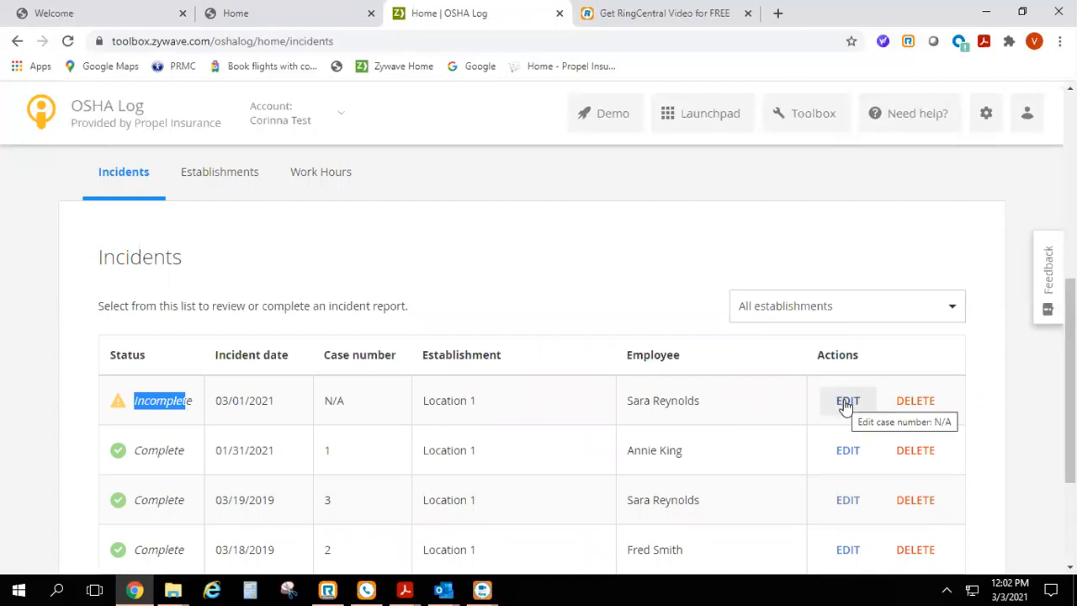
{"action": "mouse_move", "coordinate": [926, 401]}
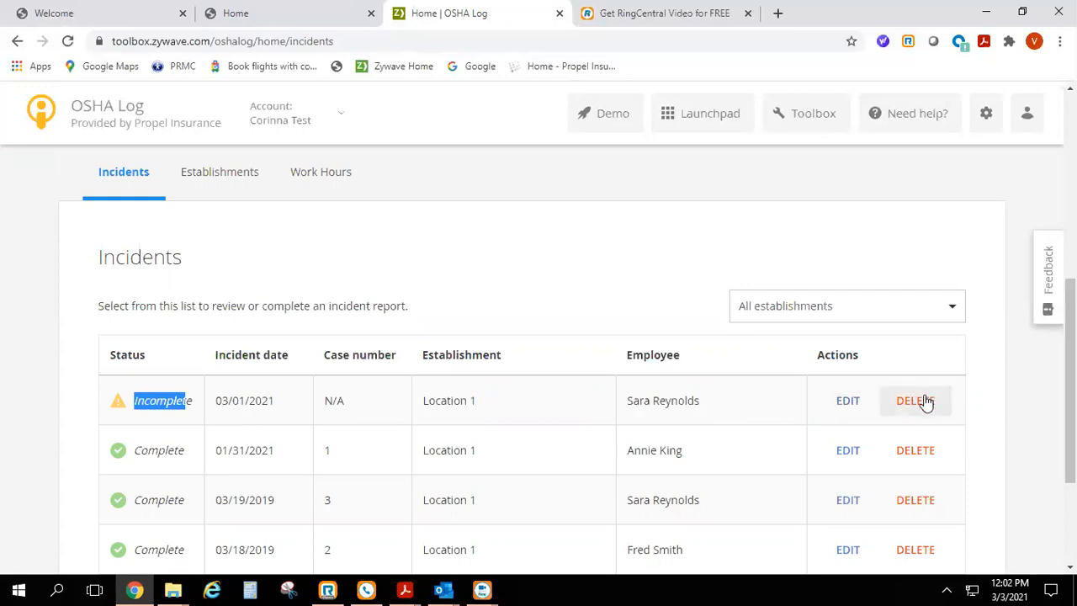
{"action": "left_click", "coordinate": [916, 401]}
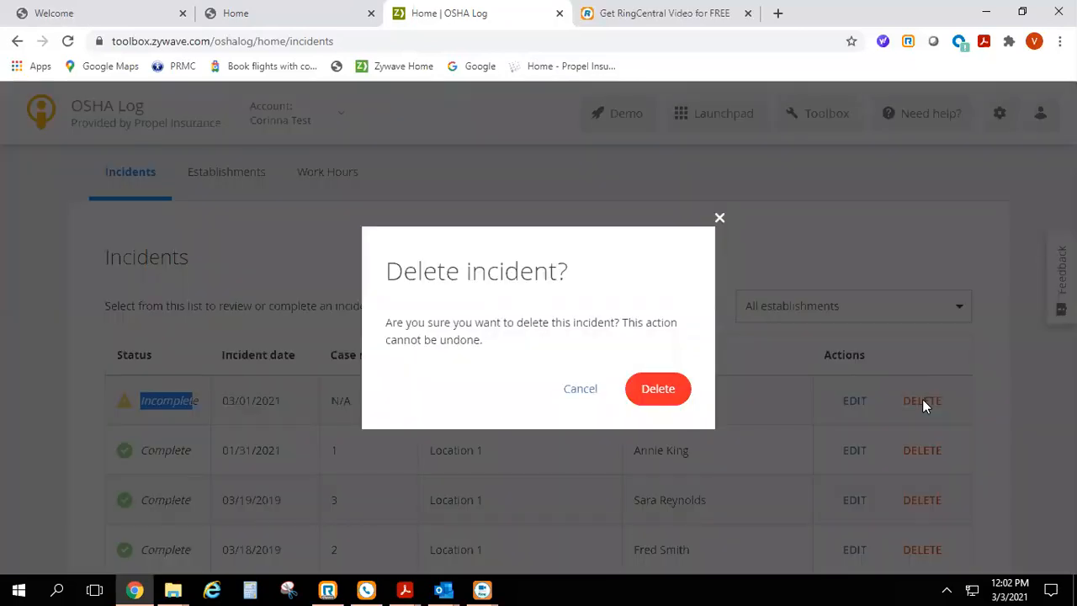
{"action": "mouse_move", "coordinate": [660, 392]}
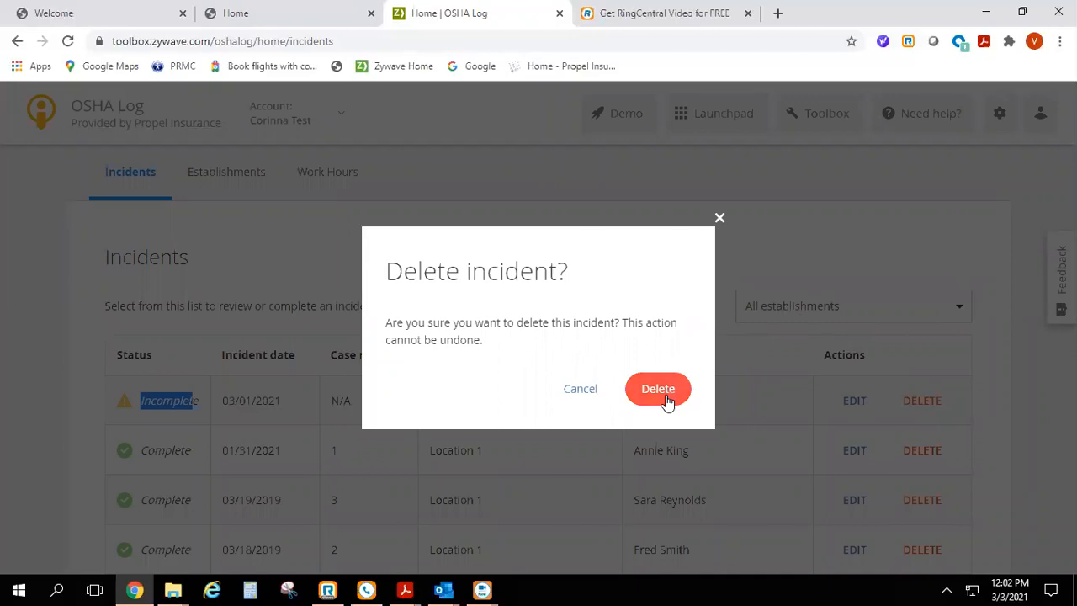
{"action": "left_click", "coordinate": [658, 387]}
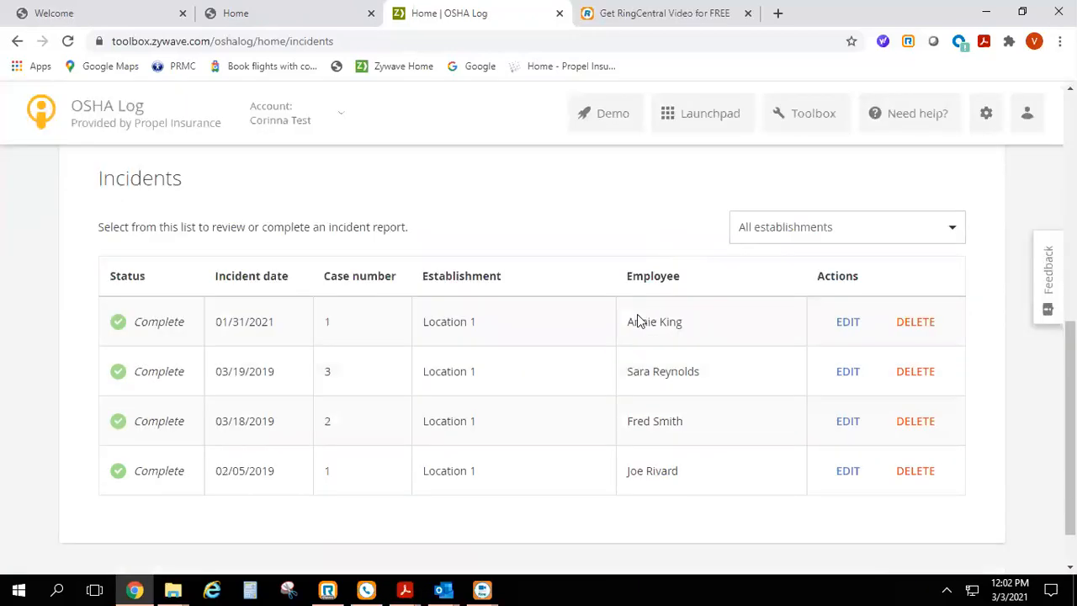
{"action": "mouse_move", "coordinate": [263, 397]}
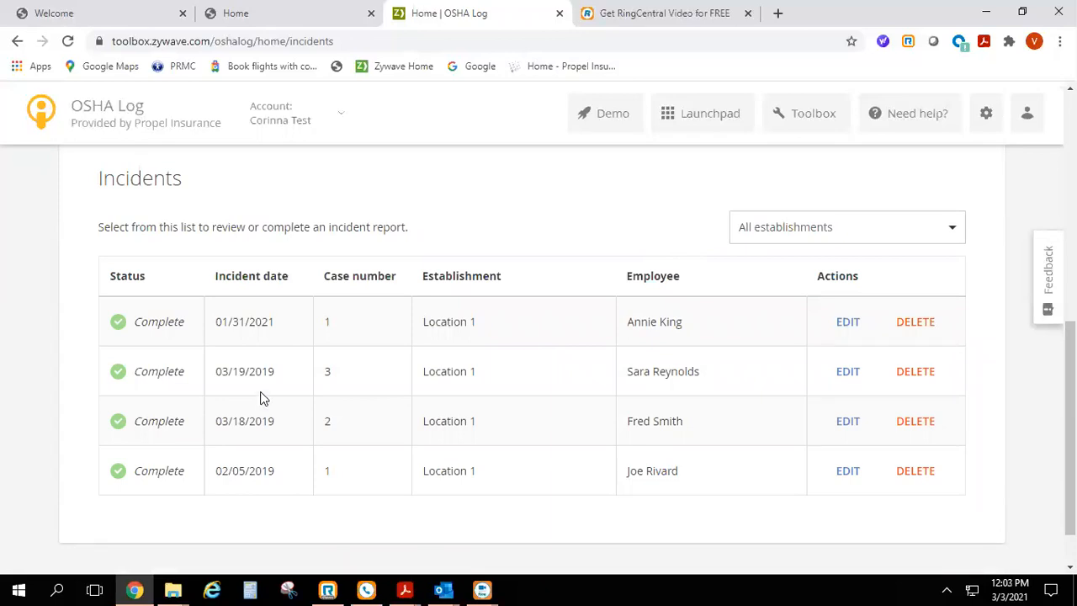
{"action": "mouse_move", "coordinate": [597, 226]}
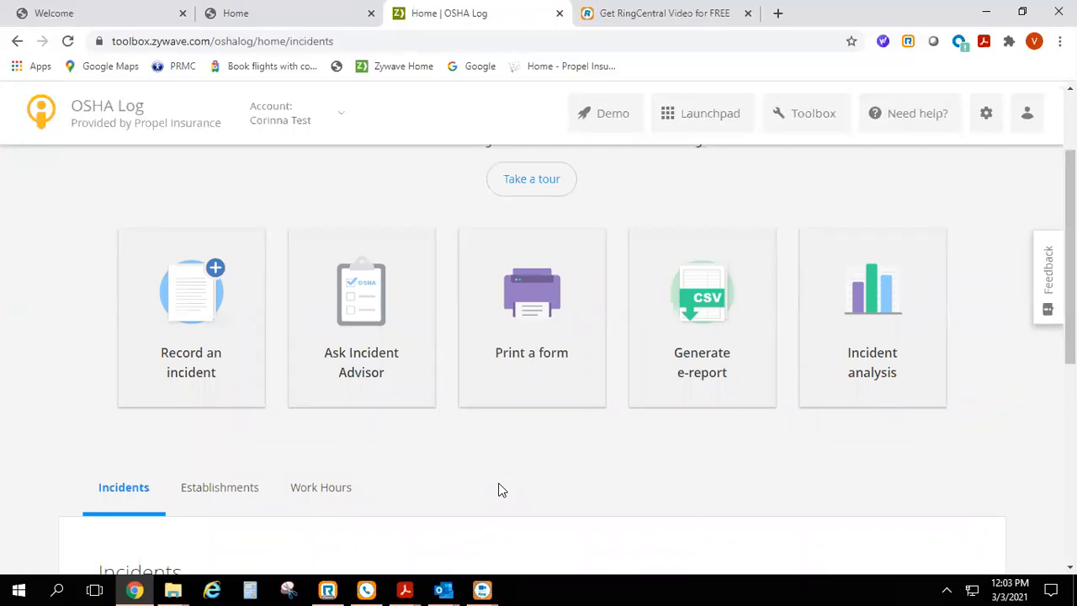
{"action": "mouse_move", "coordinate": [534, 397]}
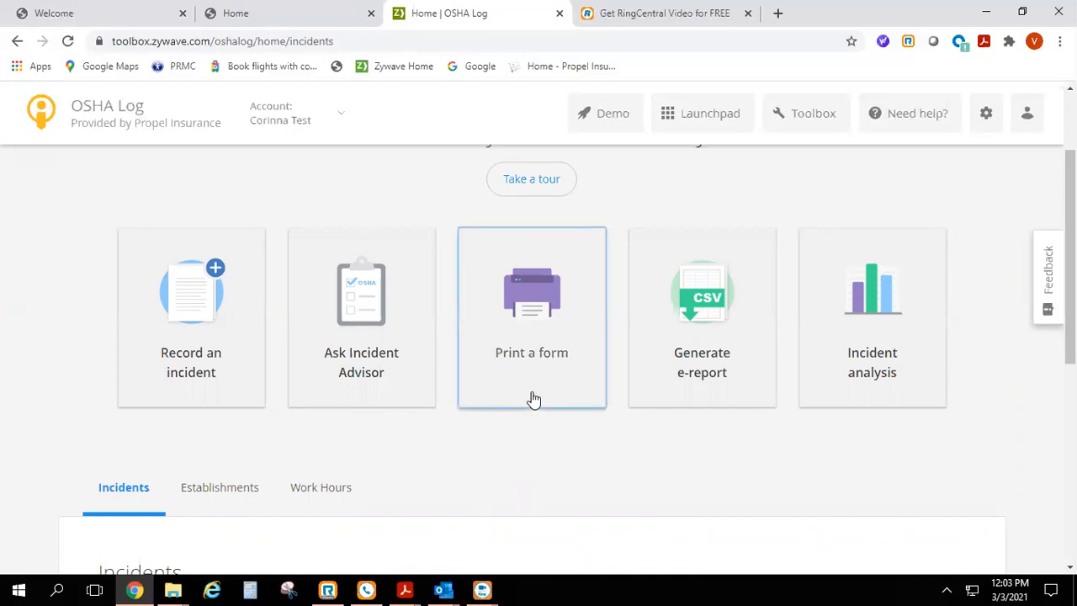
Step: In Print a form, choose OSHA Form 300A then Form 301 for Location 1 with year 2019
{"action": "left_click", "coordinate": [532, 316]}
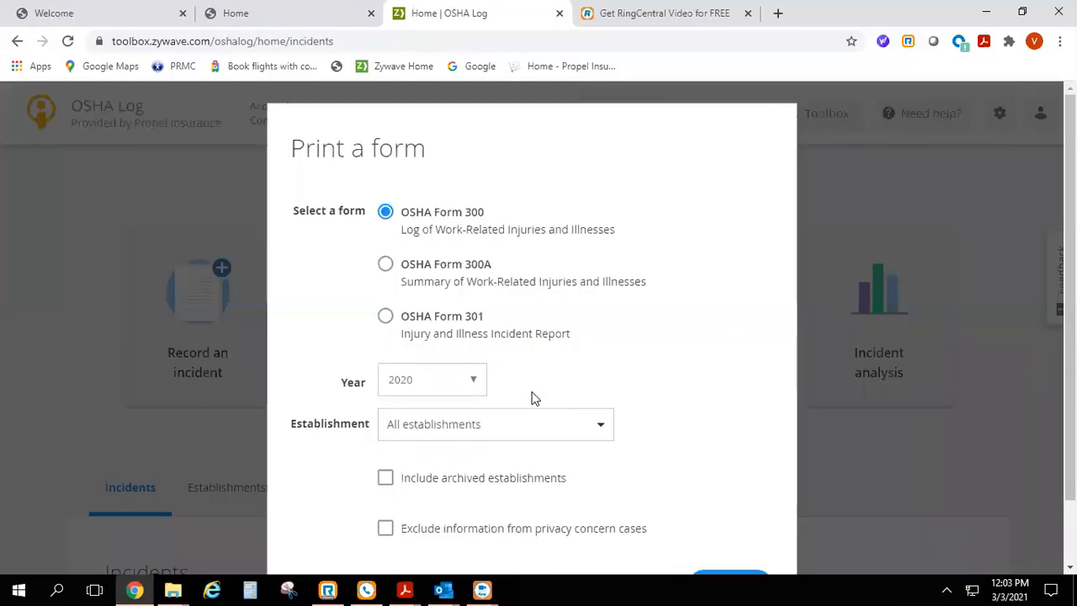
{"action": "mouse_move", "coordinate": [387, 268]}
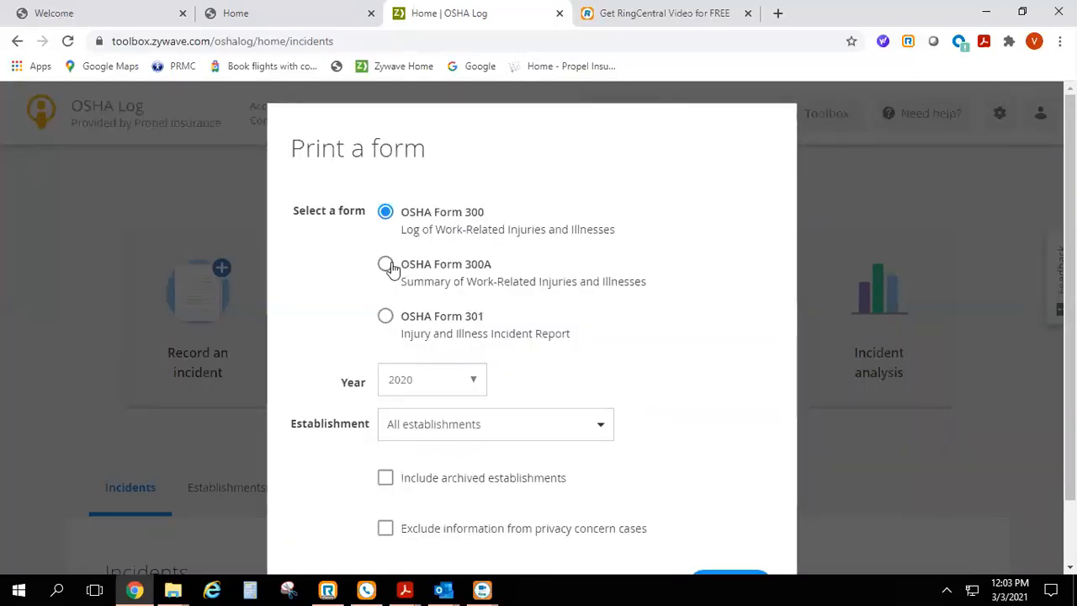
{"action": "left_click", "coordinate": [384, 263]}
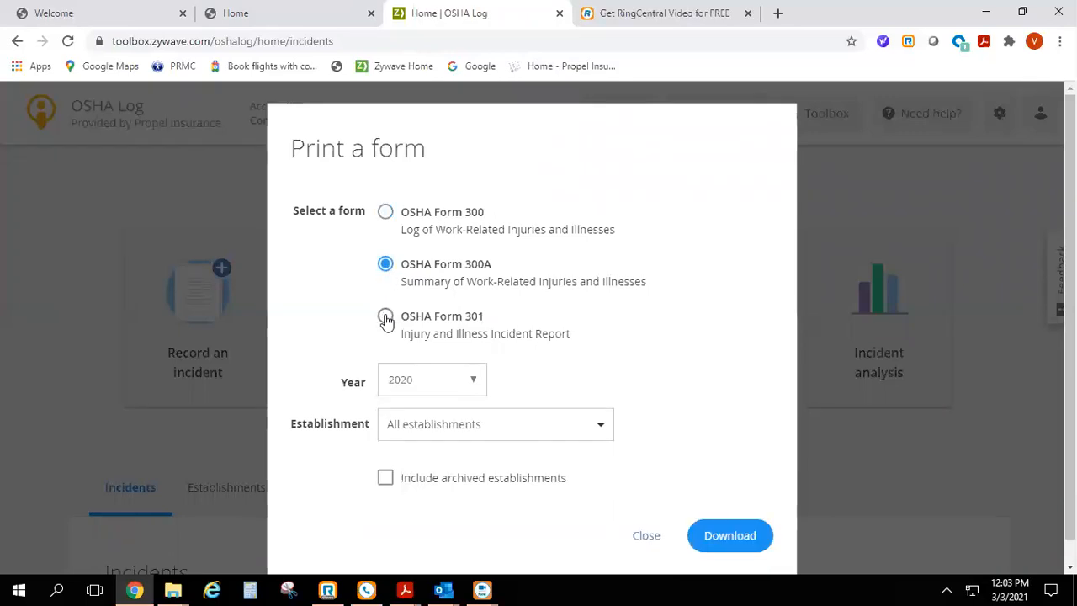
{"action": "left_click", "coordinate": [383, 316]}
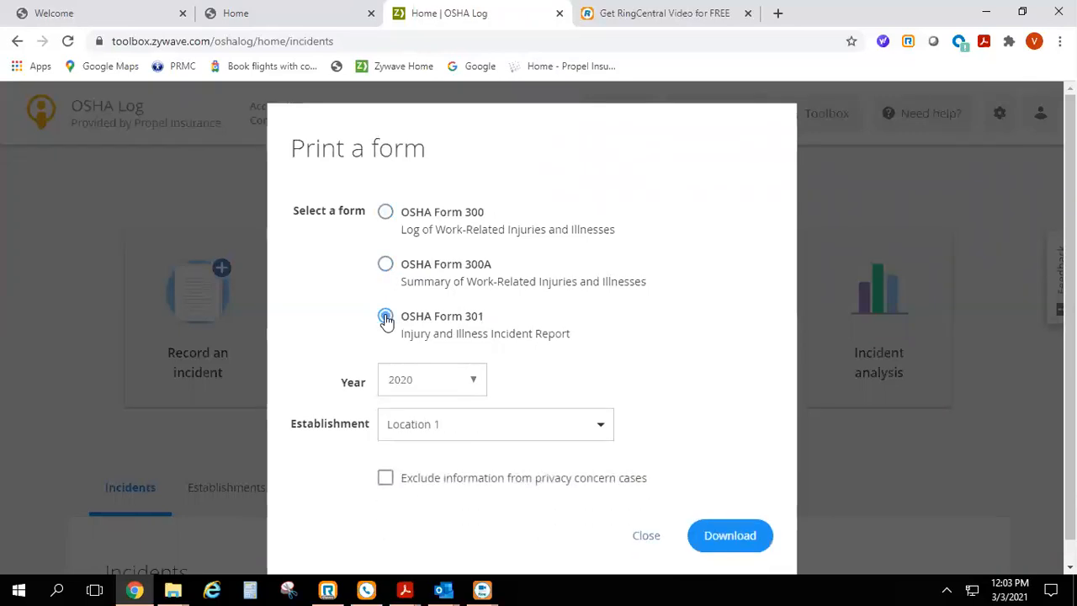
{"action": "left_click", "coordinate": [431, 381]}
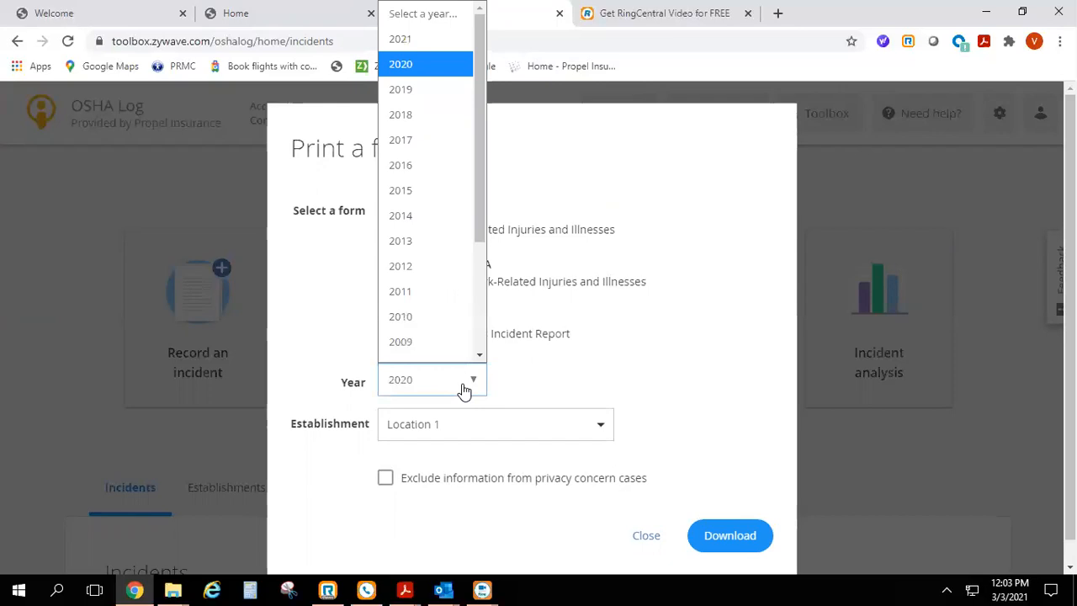
{"action": "scroll", "scroll_direction": "down", "scroll_amount": 3}
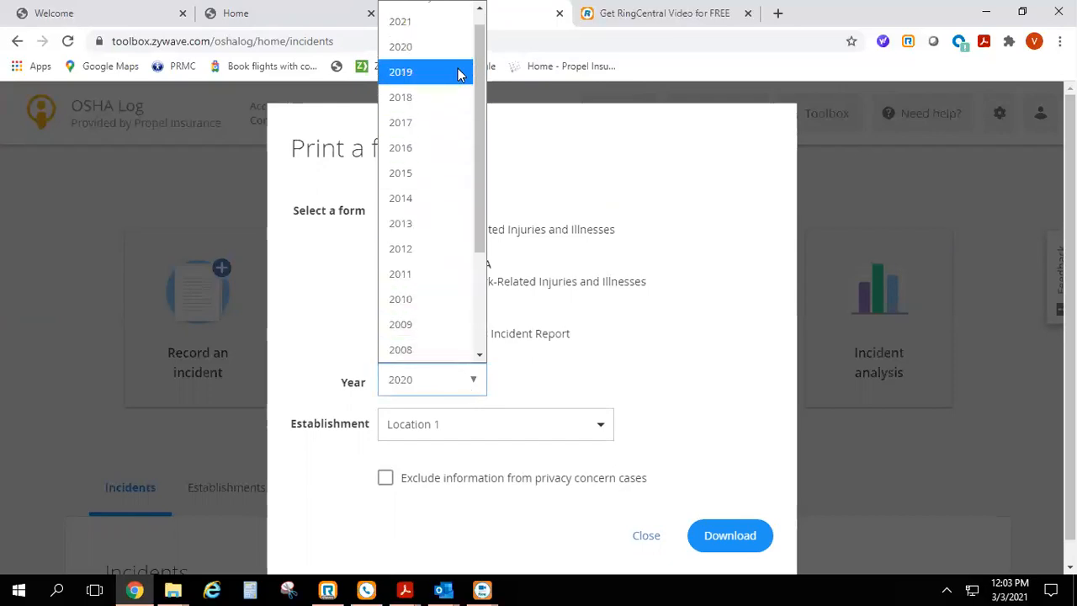
{"action": "left_click", "coordinate": [401, 71]}
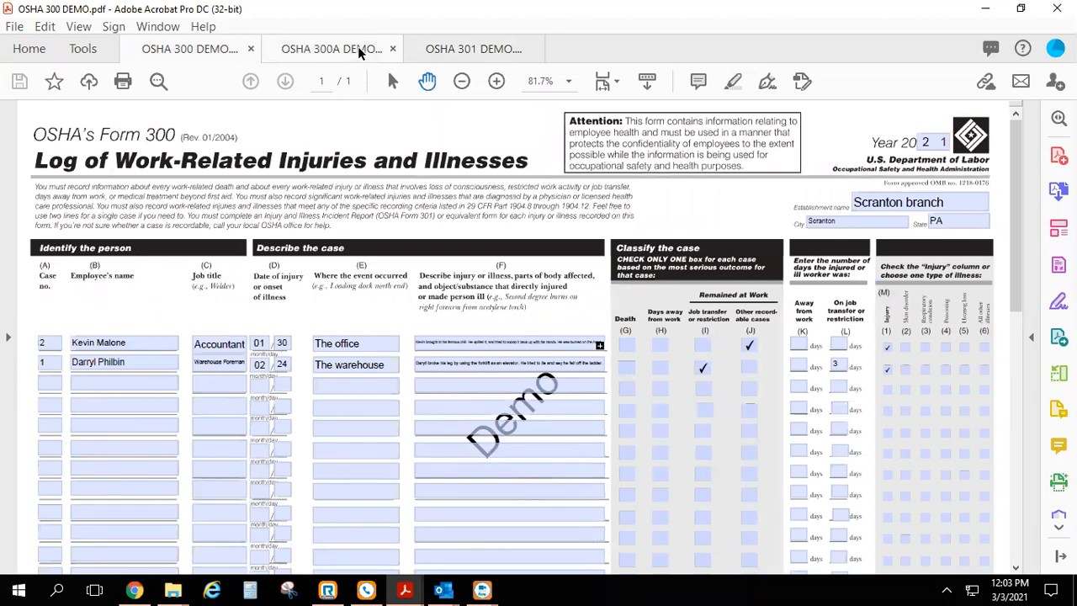
Step: Review the downloaded OSHA 300A summary and 301 incident report for Kevin Malone in Acrobat
{"action": "left_click", "coordinate": [339, 47]}
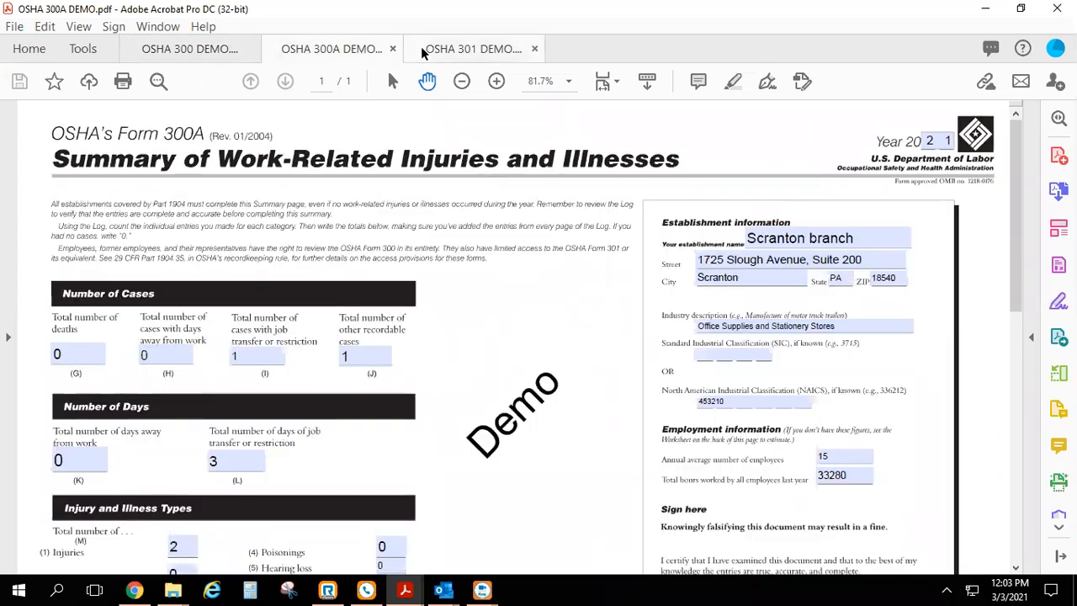
{"action": "left_click", "coordinate": [471, 49]}
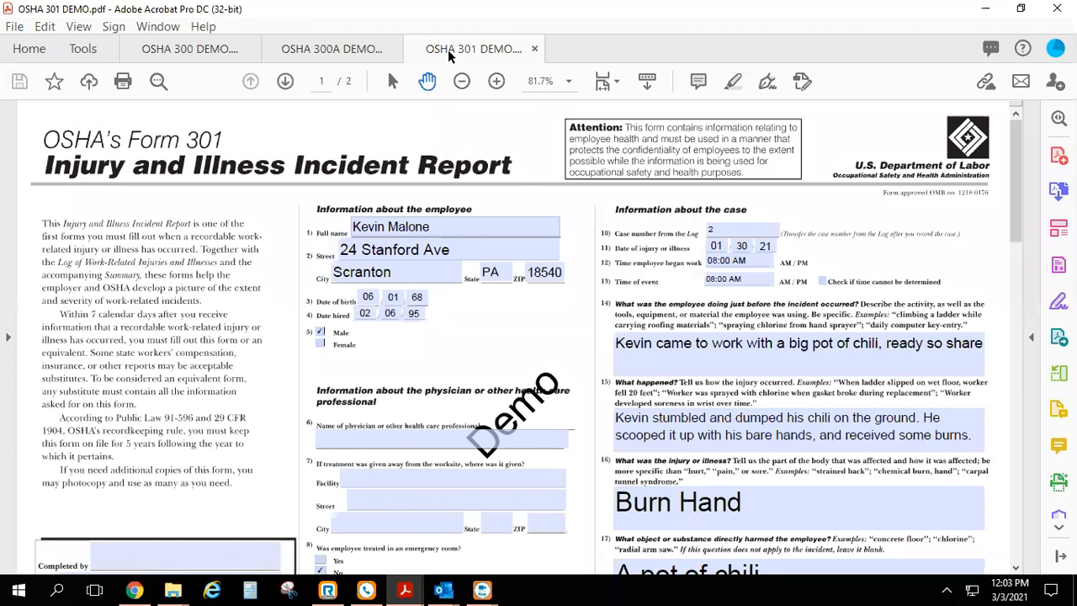
{"action": "mouse_move", "coordinate": [149, 512]}
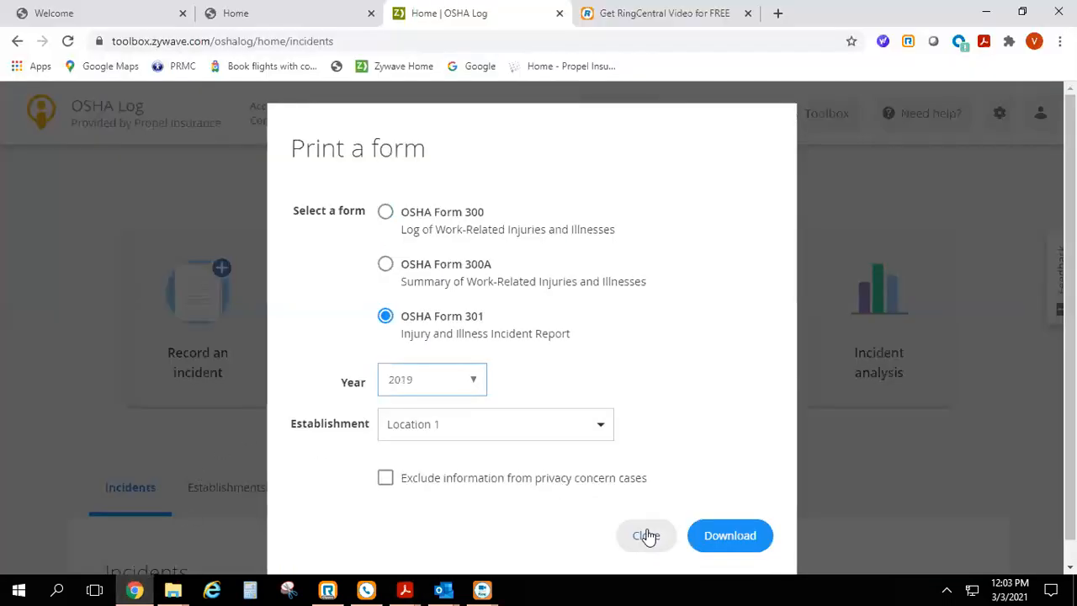
Step: Close the Print a form window to return to the OSHA Log home dashboard
{"action": "left_click", "coordinate": [646, 535]}
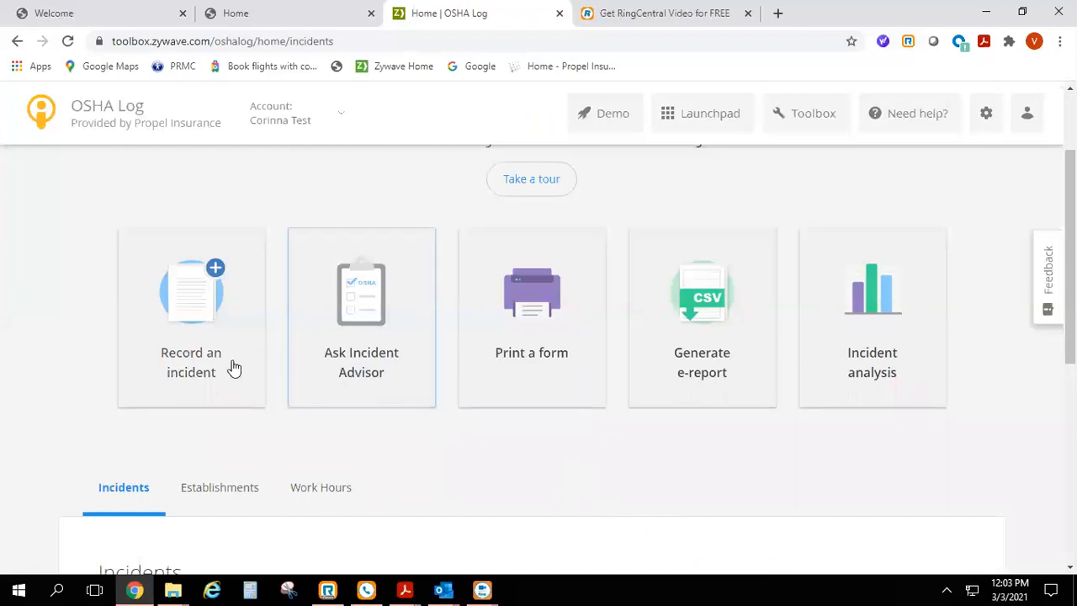
{"action": "mouse_move", "coordinate": [222, 379]}
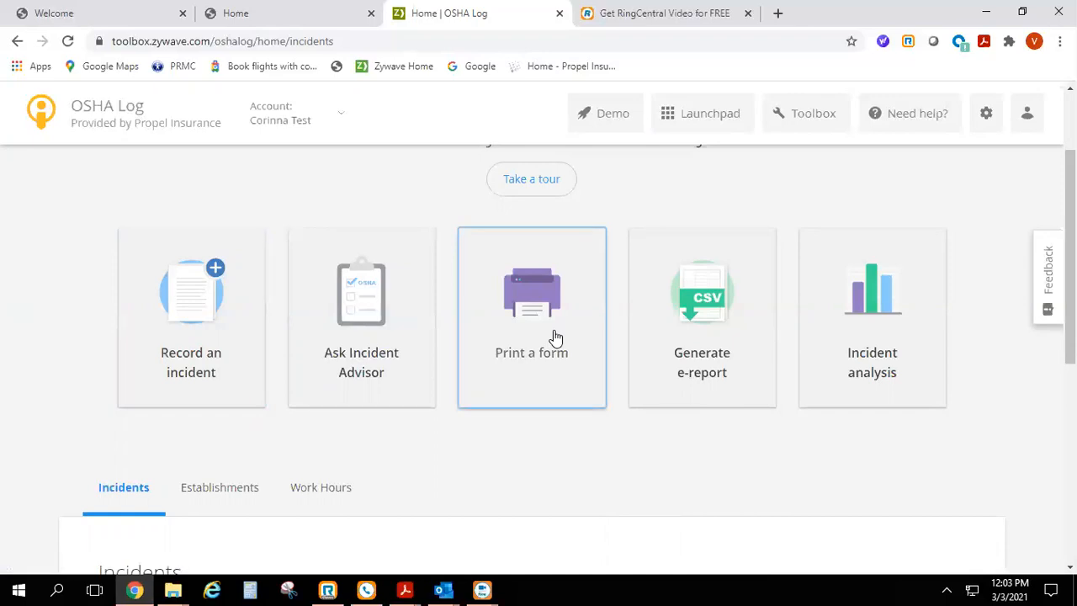
{"action": "mouse_move", "coordinate": [1000, 315]}
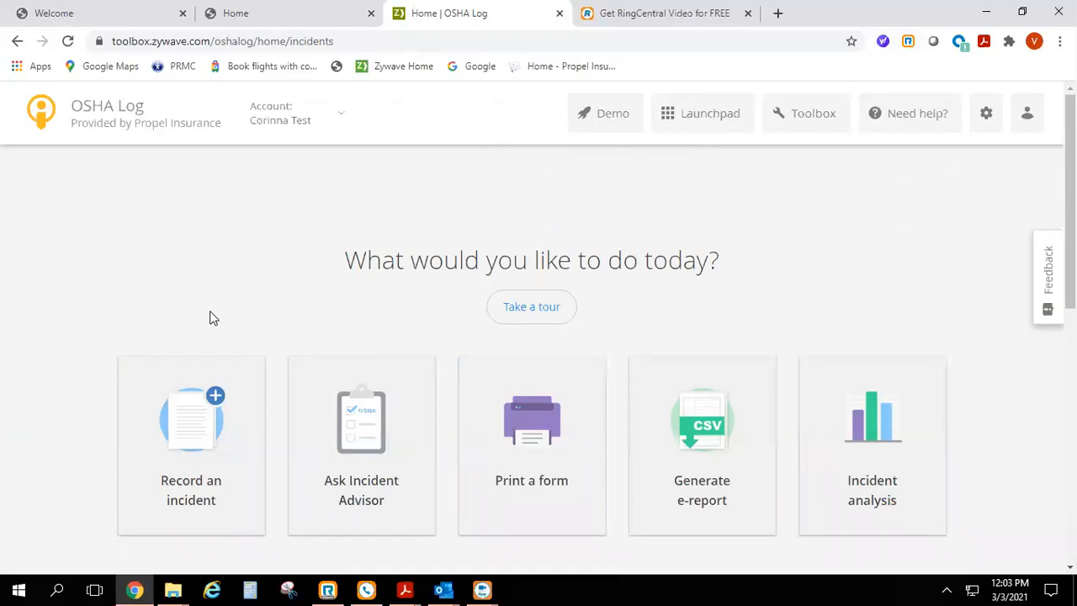
{"action": "mouse_move", "coordinate": [216, 303]}
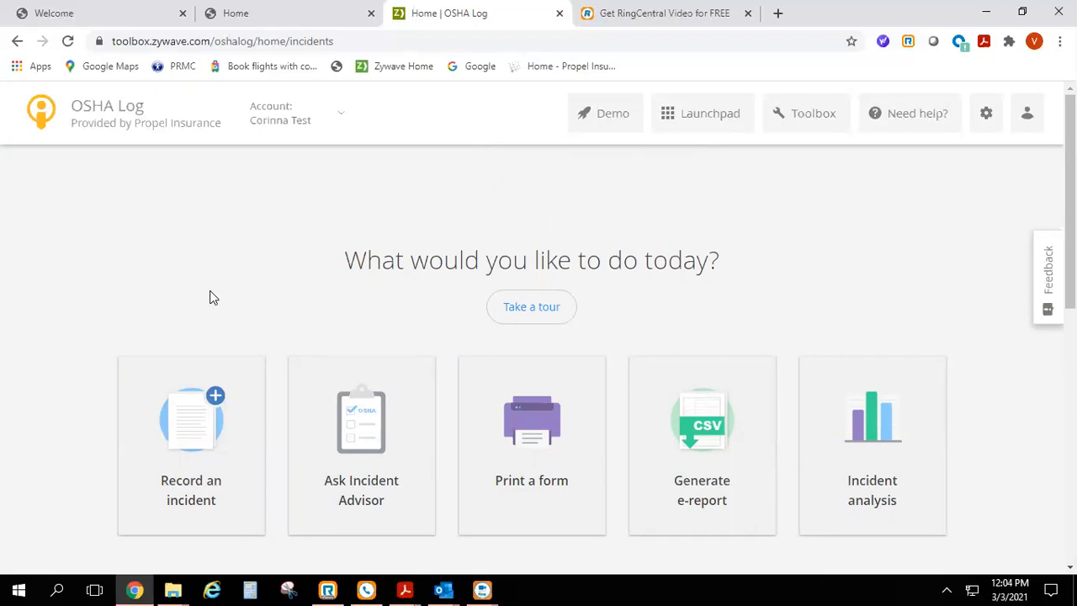
{"action": "mouse_move", "coordinate": [225, 288]}
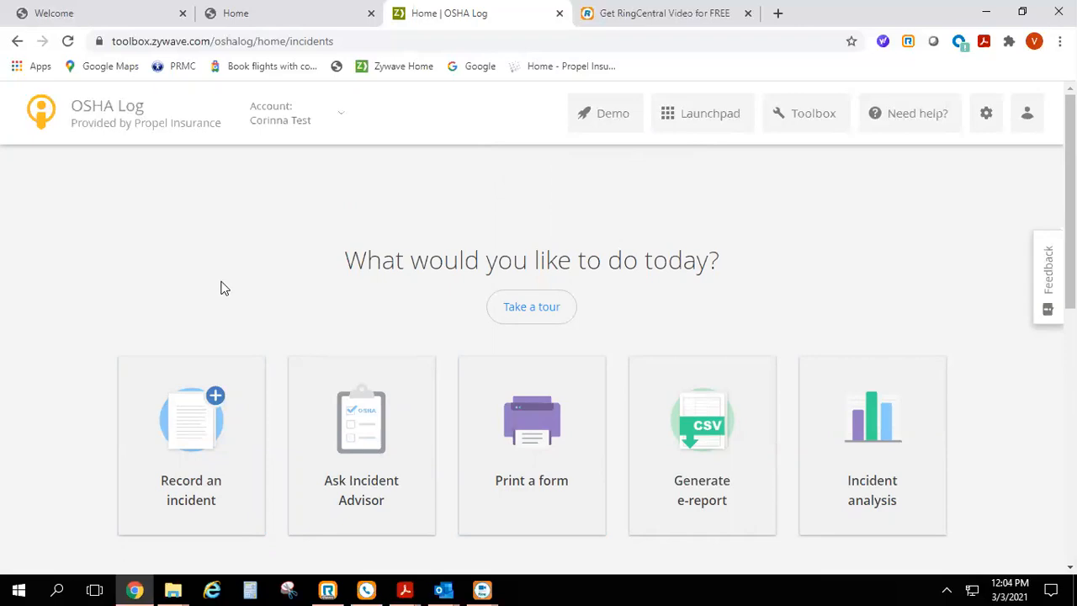
{"action": "mouse_move", "coordinate": [229, 286]}
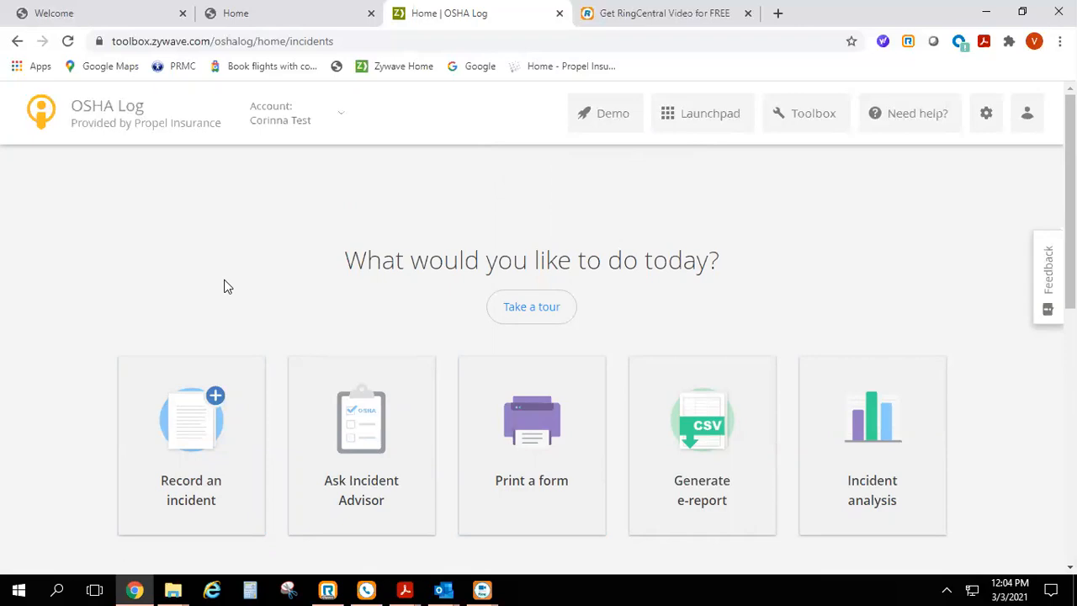
{"action": "mouse_move", "coordinate": [233, 280]}
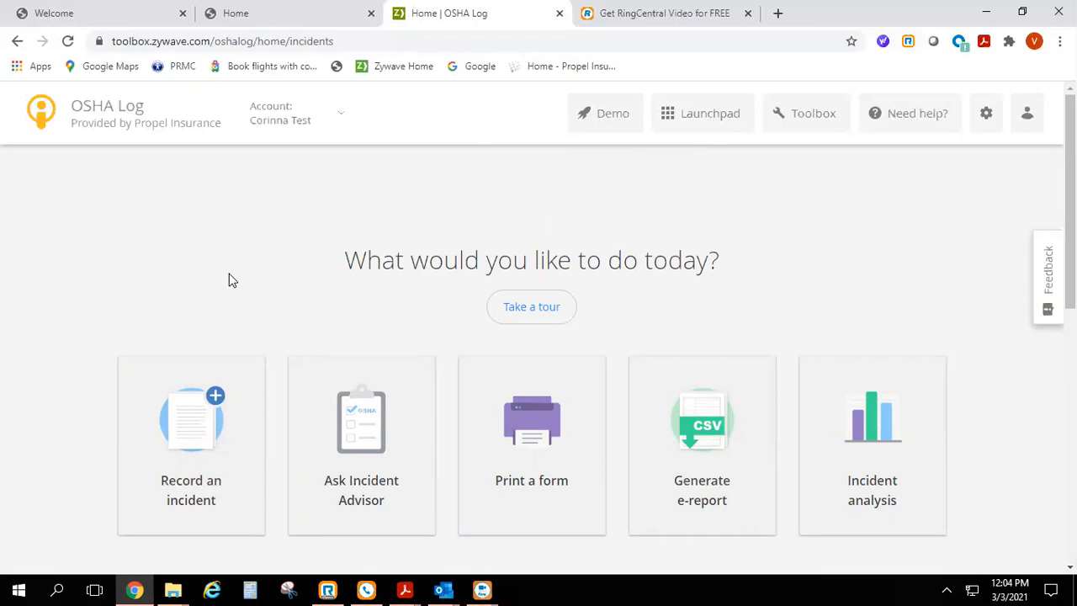
{"action": "mouse_move", "coordinate": [229, 270]}
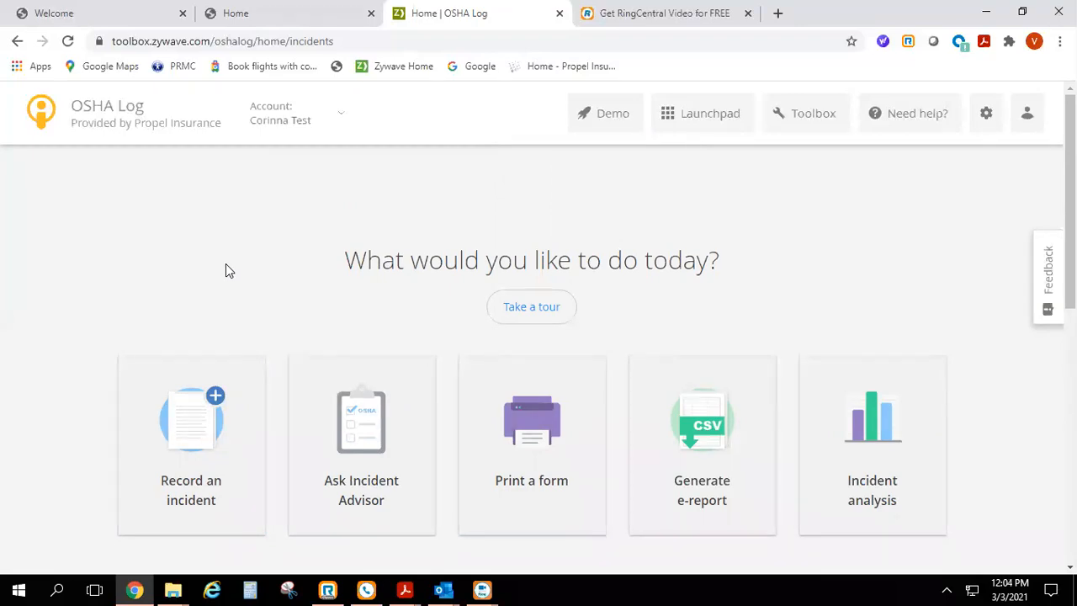
{"action": "mouse_move", "coordinate": [246, 256]}
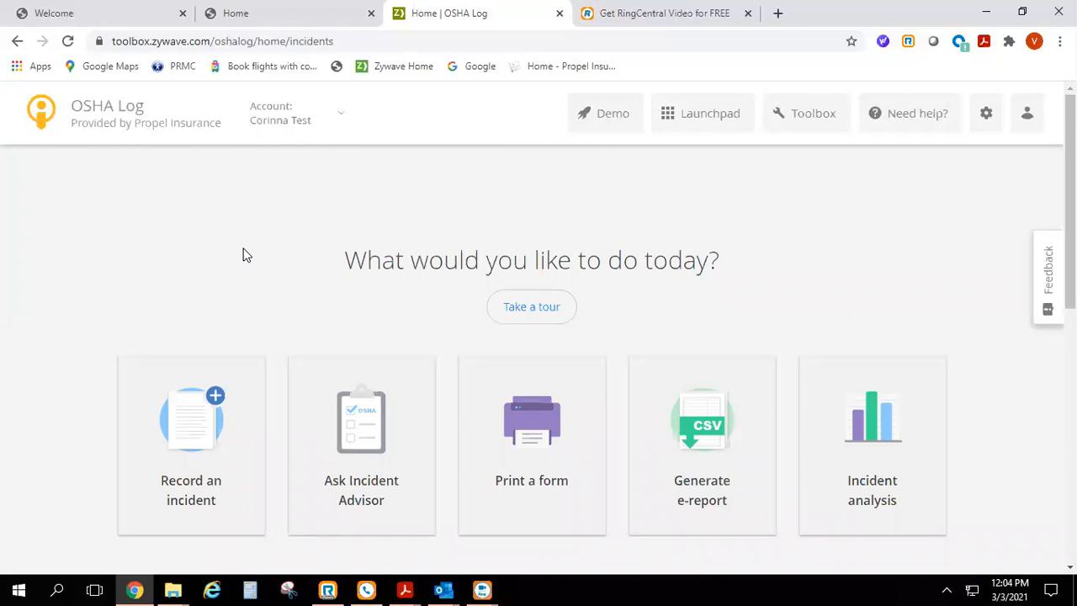
{"action": "mouse_move", "coordinate": [239, 245]}
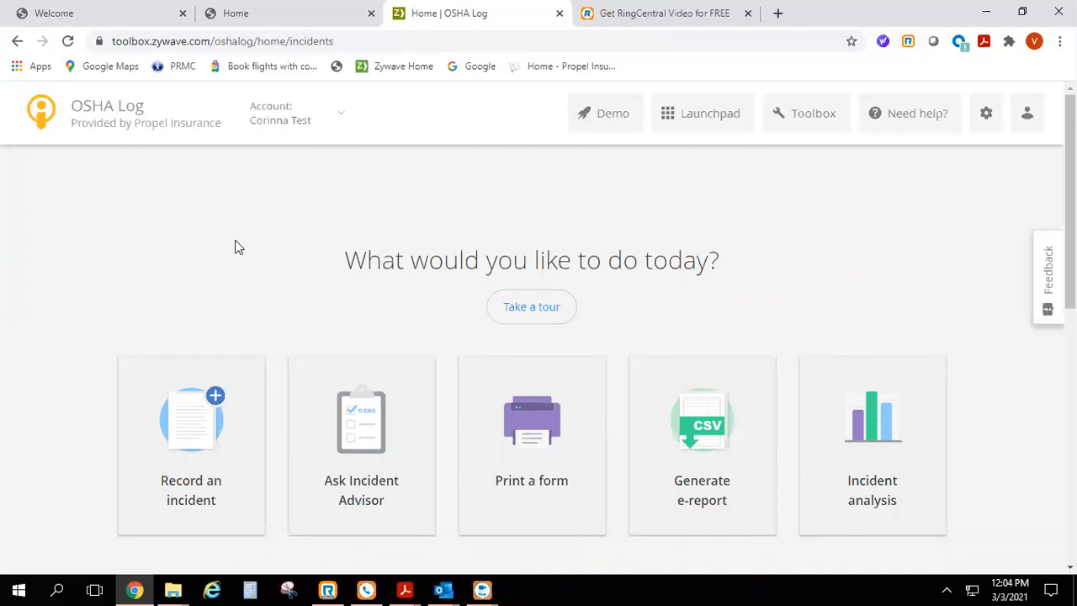
{"action": "mouse_move", "coordinate": [703, 37]}
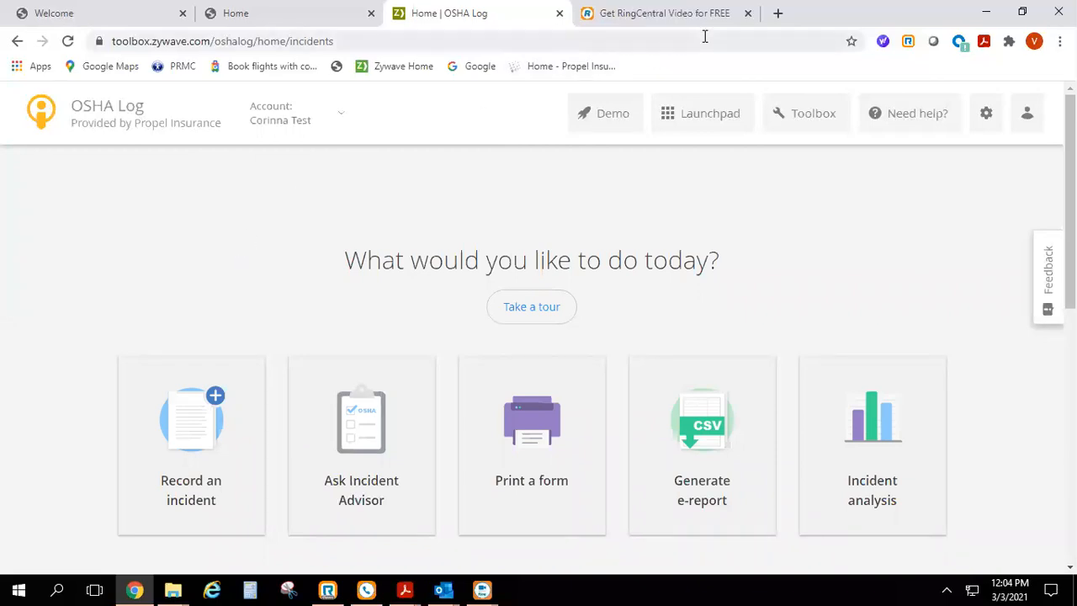